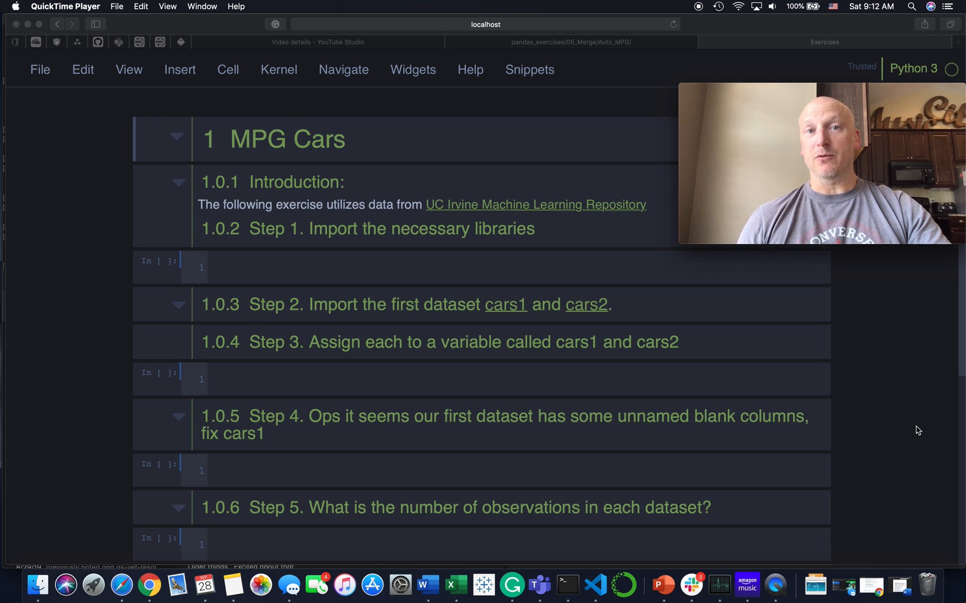
mouse_move(760, 487)
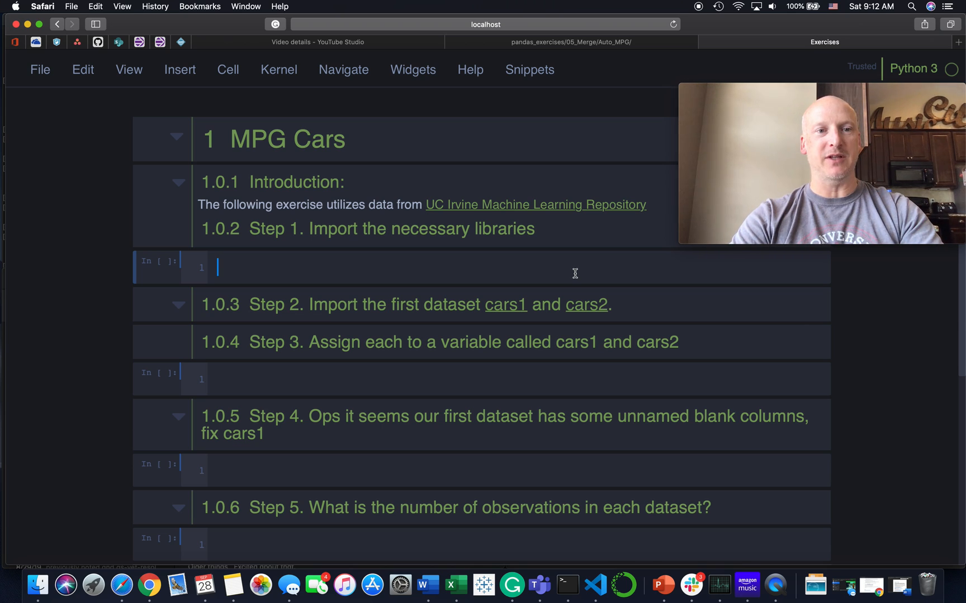
Write and run a cell importing numpy as np and pandas as pd
type("imop")
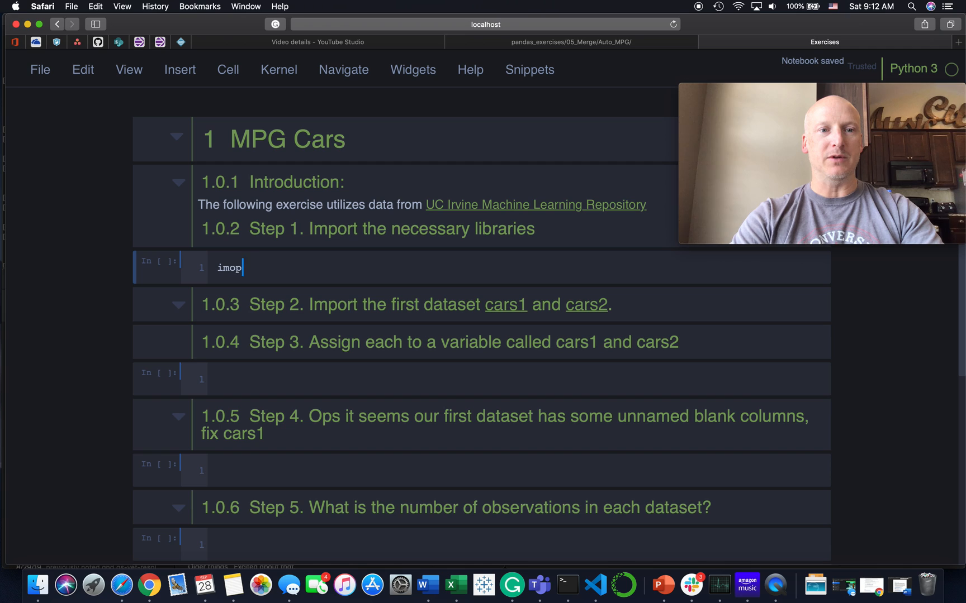
type("import numpy as np")
type("import pandas as pd")
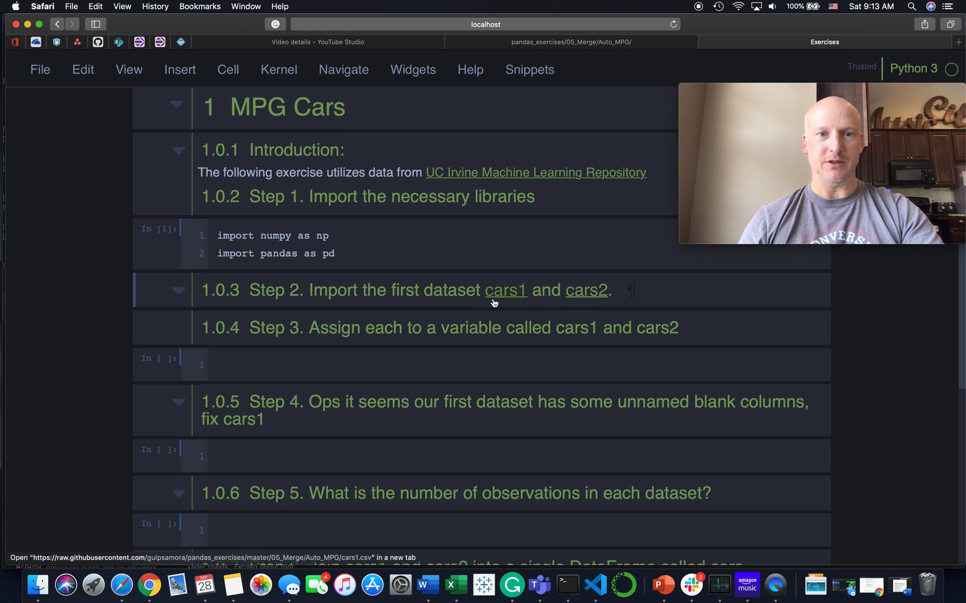
mouse_move(527, 305)
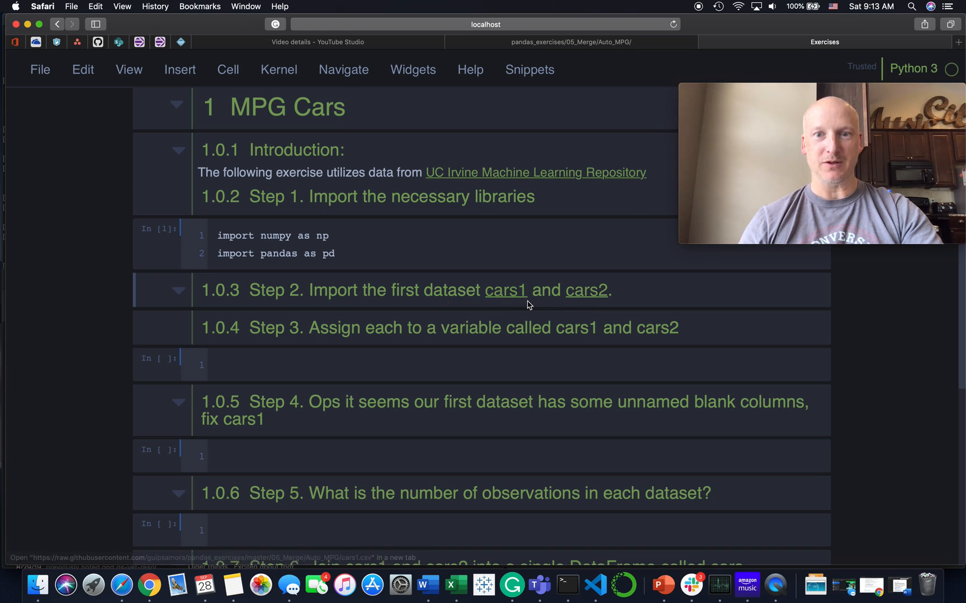
scroll("down", 3)
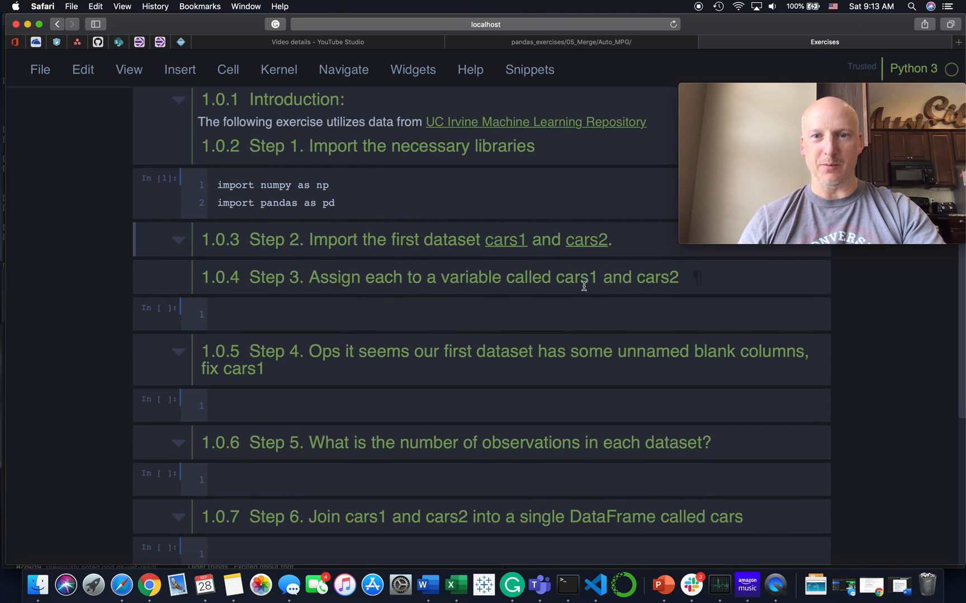
mouse_move(660, 294)
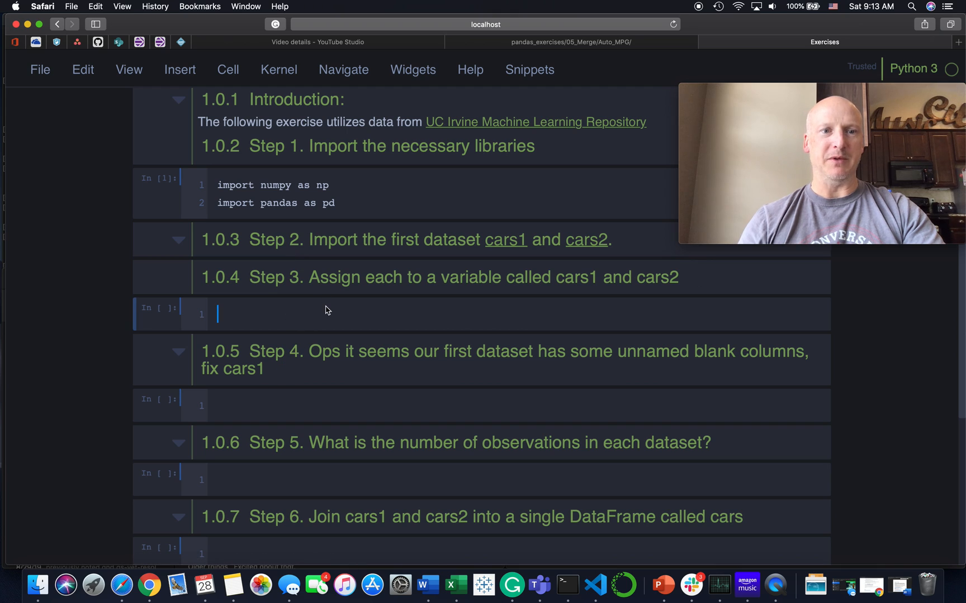
Read cars1.csv into cars1 and cars2.csv into cars2 with pd.read_csv and run it
type("cars1 = pd.read_csv('c")
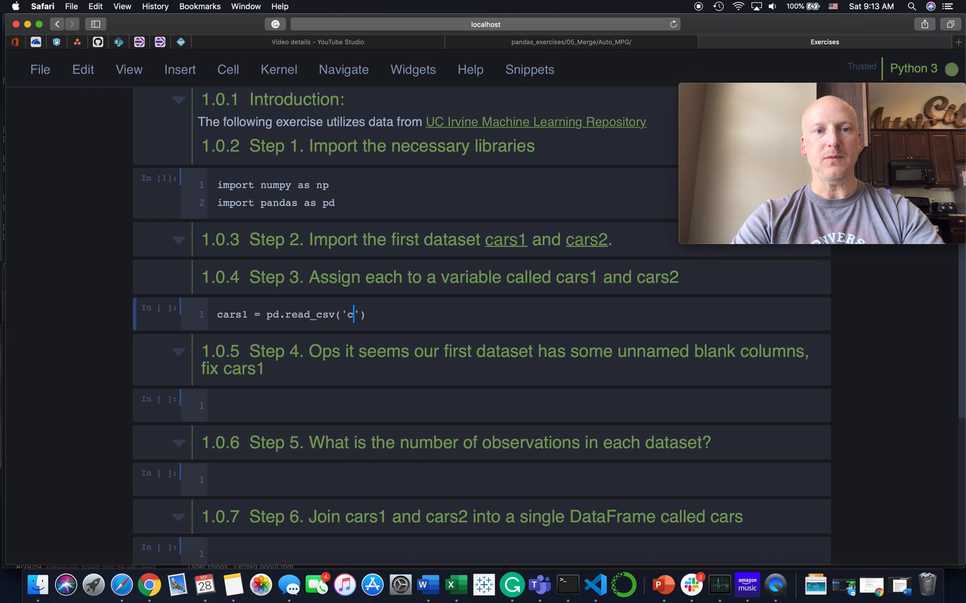
type("ars1.csv")
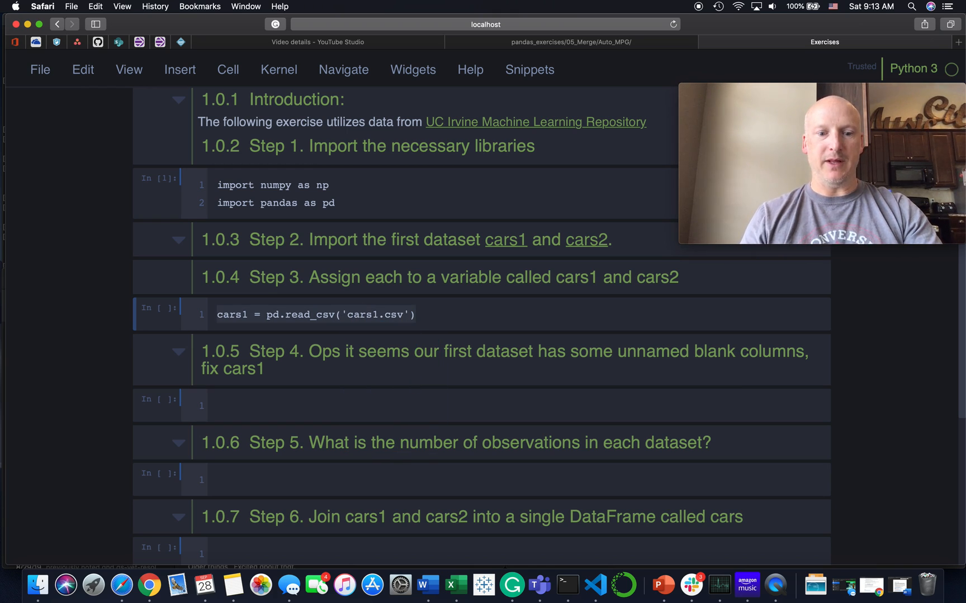
type("cars1 = pd.read_csv('cars1.csv')")
type("cars2 = pd.read_csv('cars2.csv')")
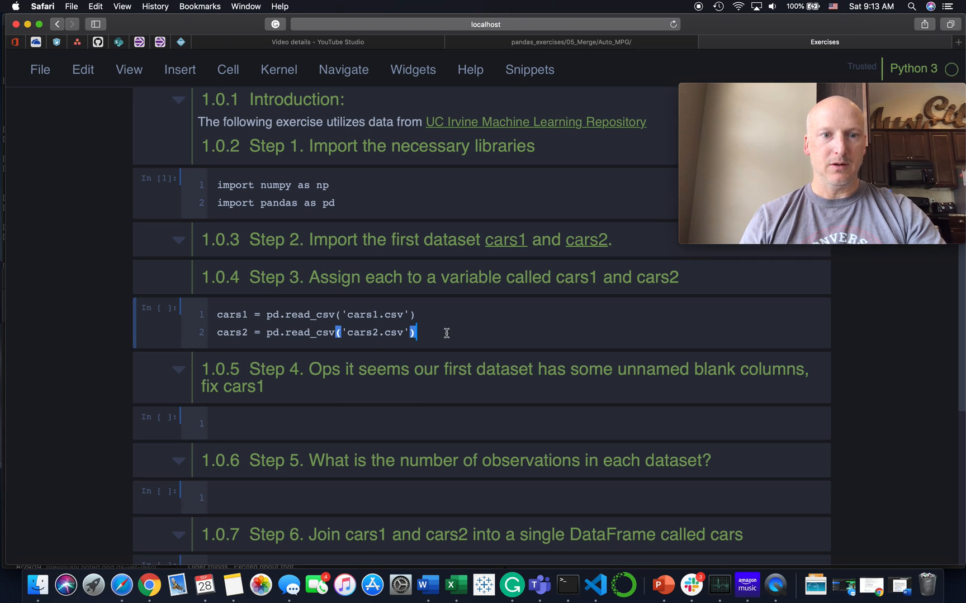
key("shift+enter")
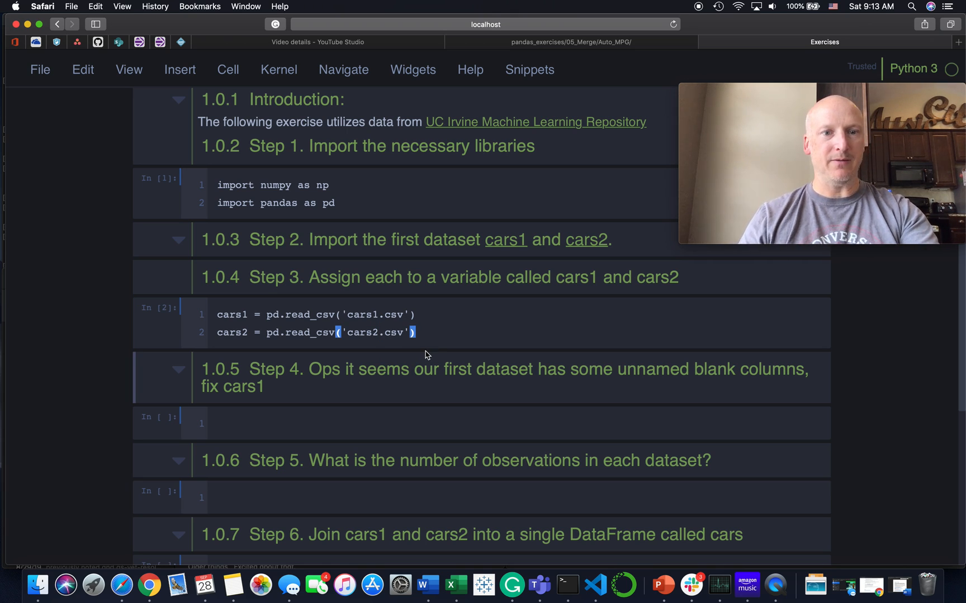
Run cars1.head() in the Step 4 cell to show the first five rows
scroll("down", 3)
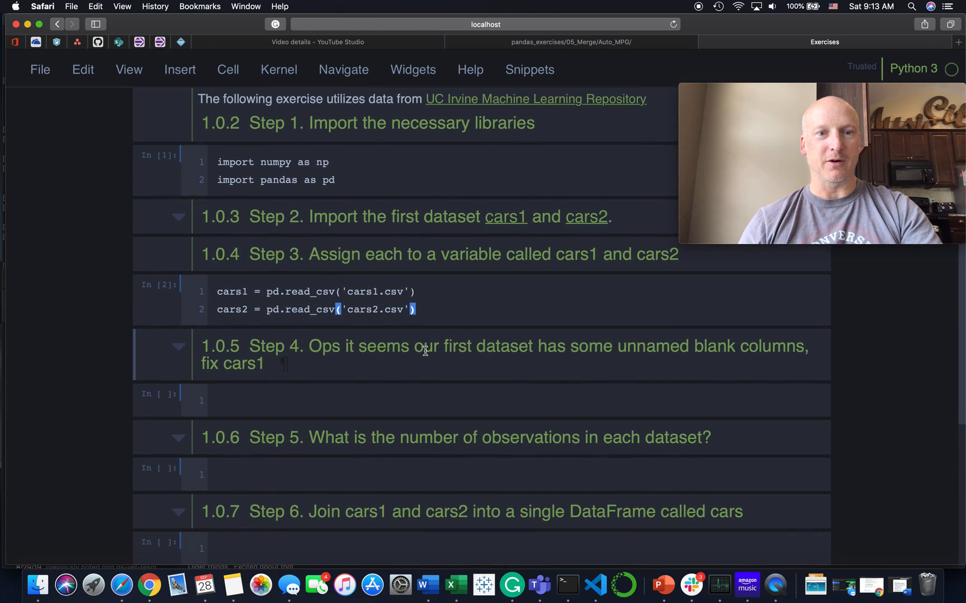
scroll("down", 3)
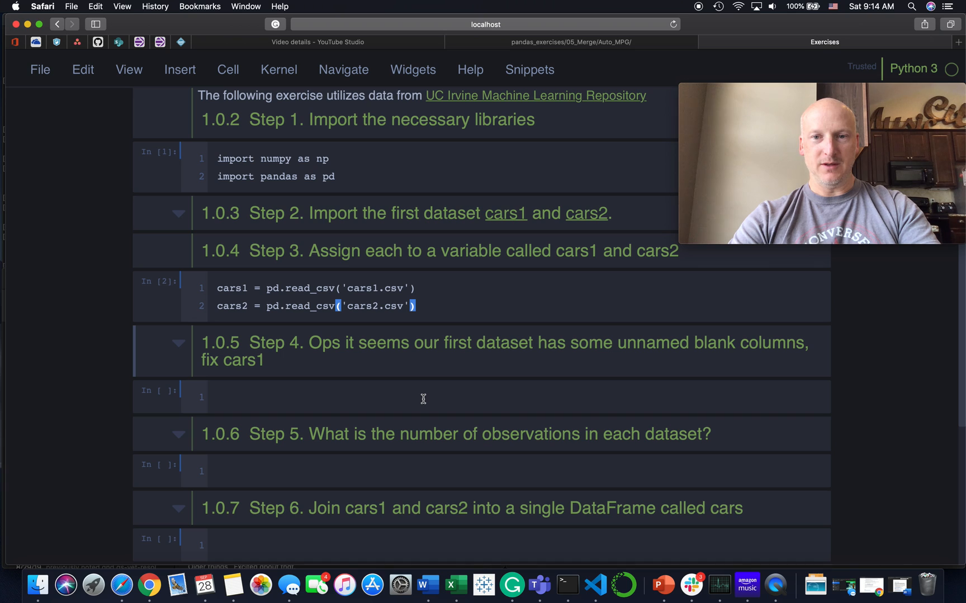
type("cars1.head(")
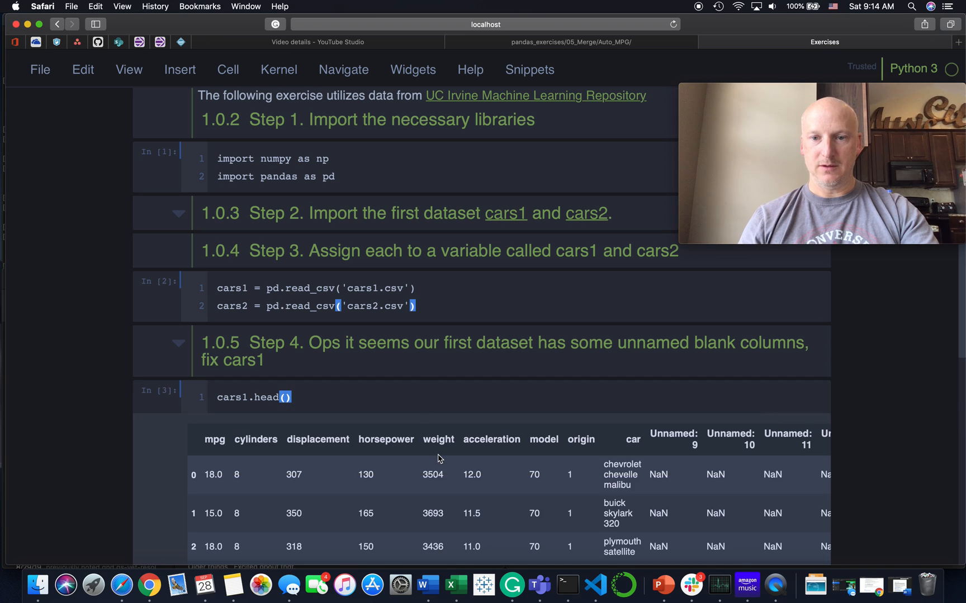
scroll("down", 3)
type("cars1[")
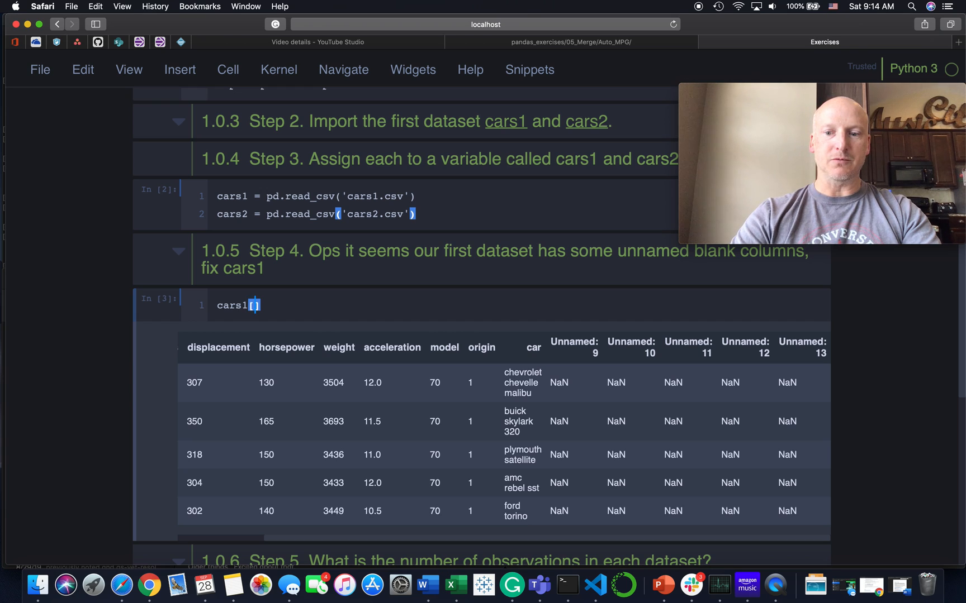
Run cars1['Unnamed: 9'].value_counts(dropna=False), then repeat for Unnamed: 11 and 13
type("'unn'")
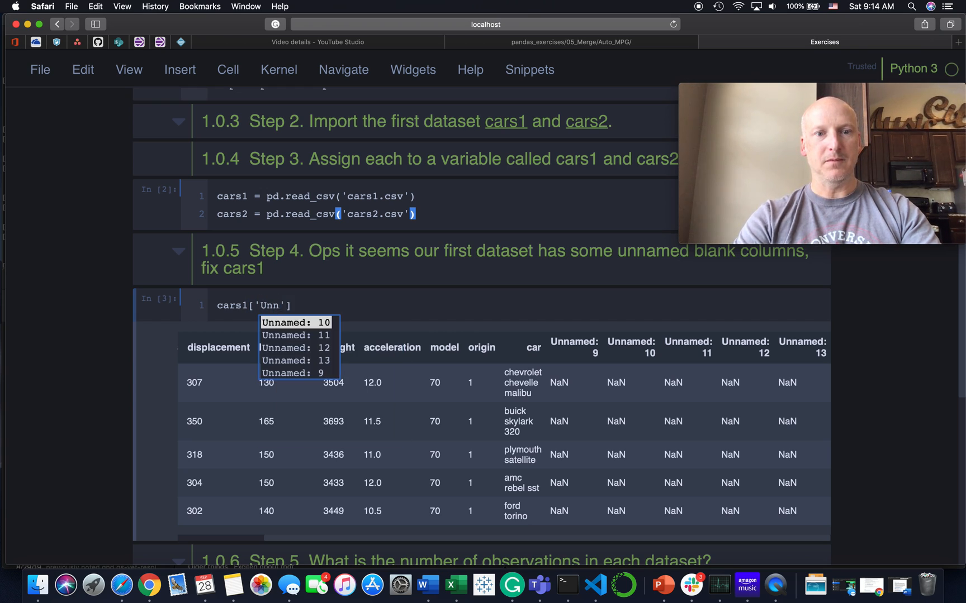
left_click(284, 373)
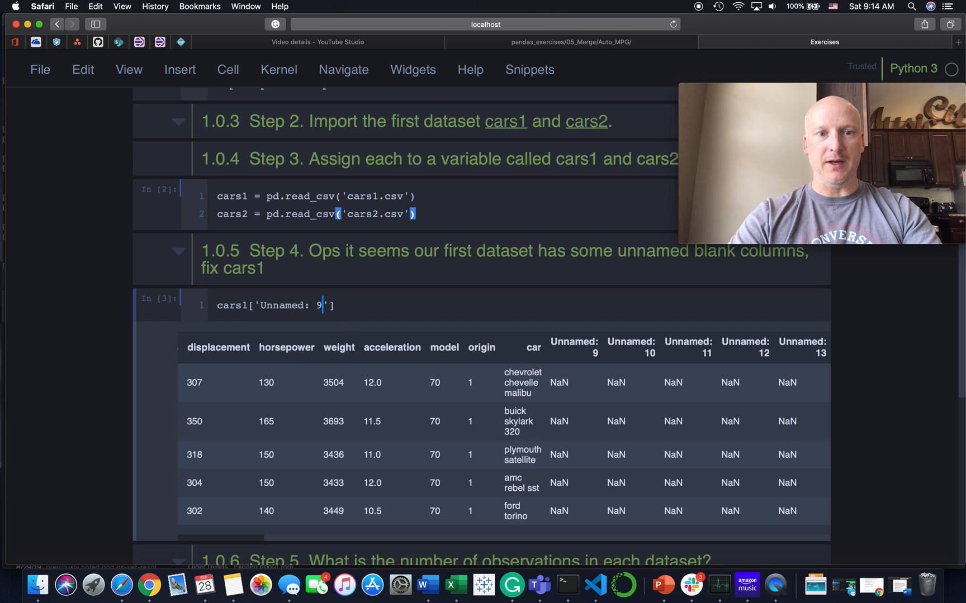
type(".value_counts(")
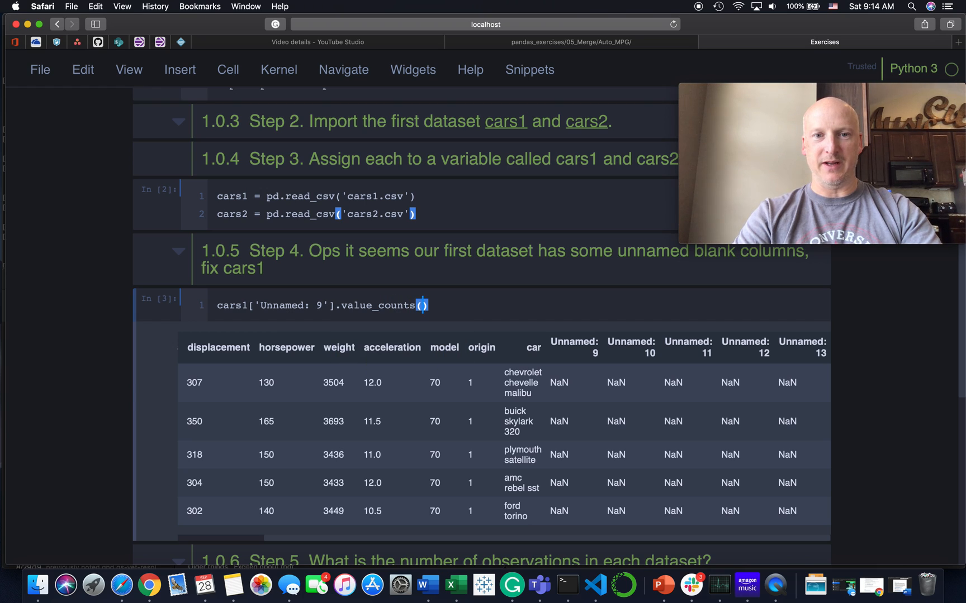
type("drop")
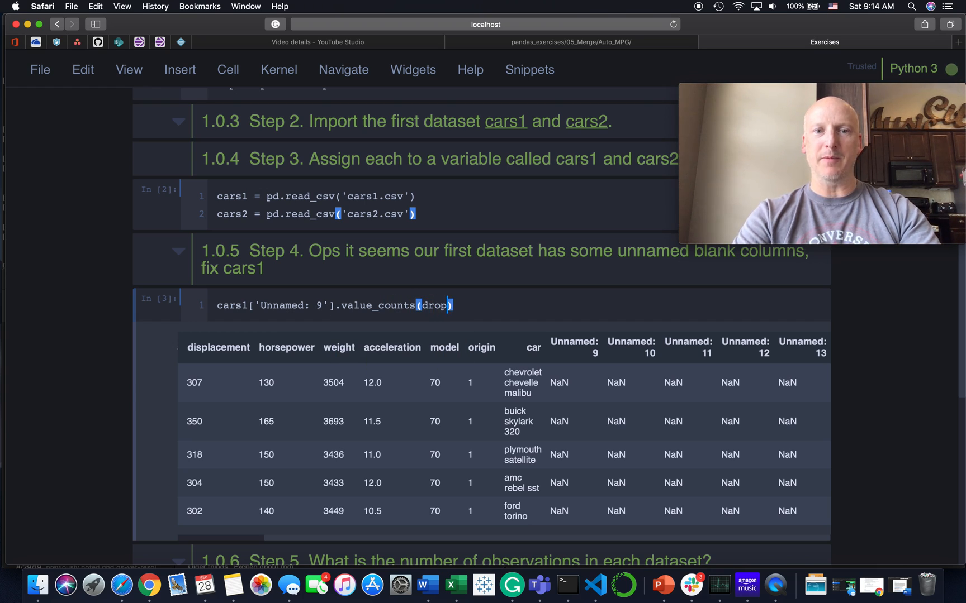
type("na")
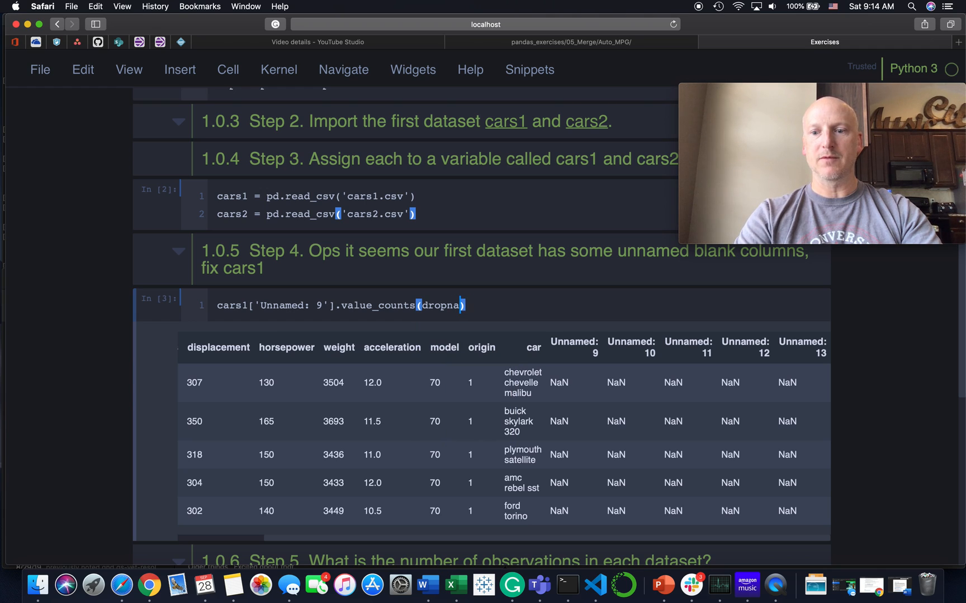
type("=Fasl")
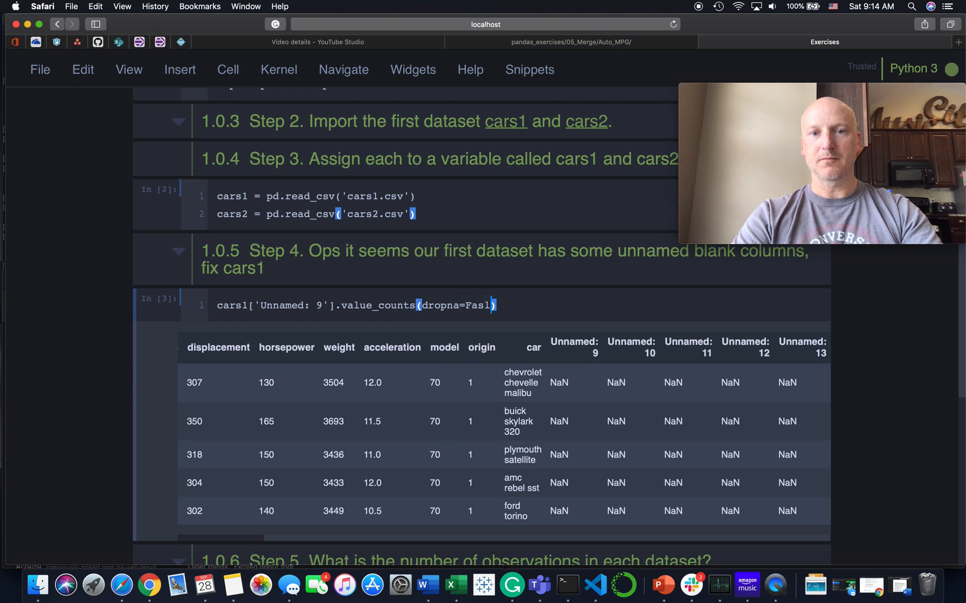
type("False")
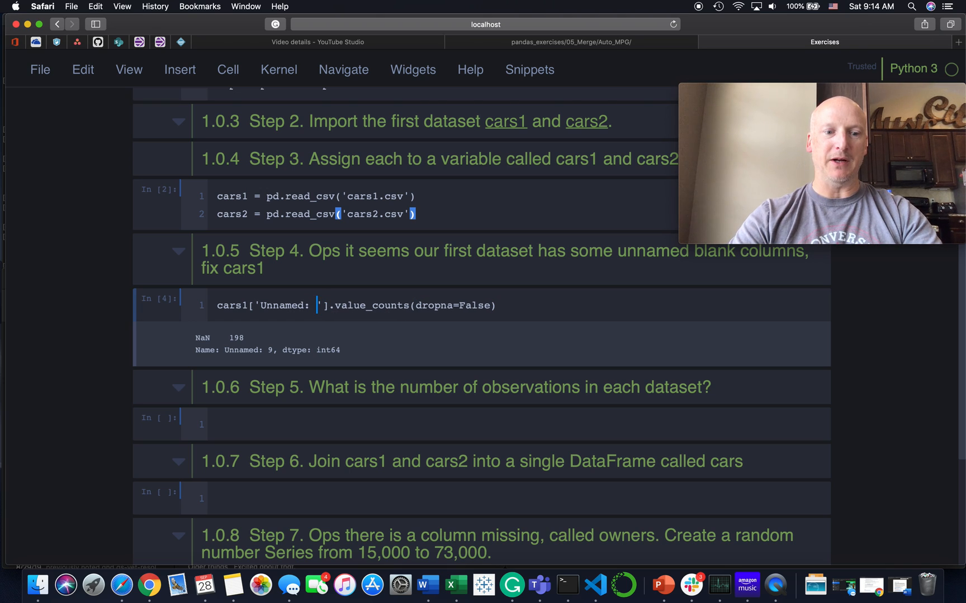
type("11")
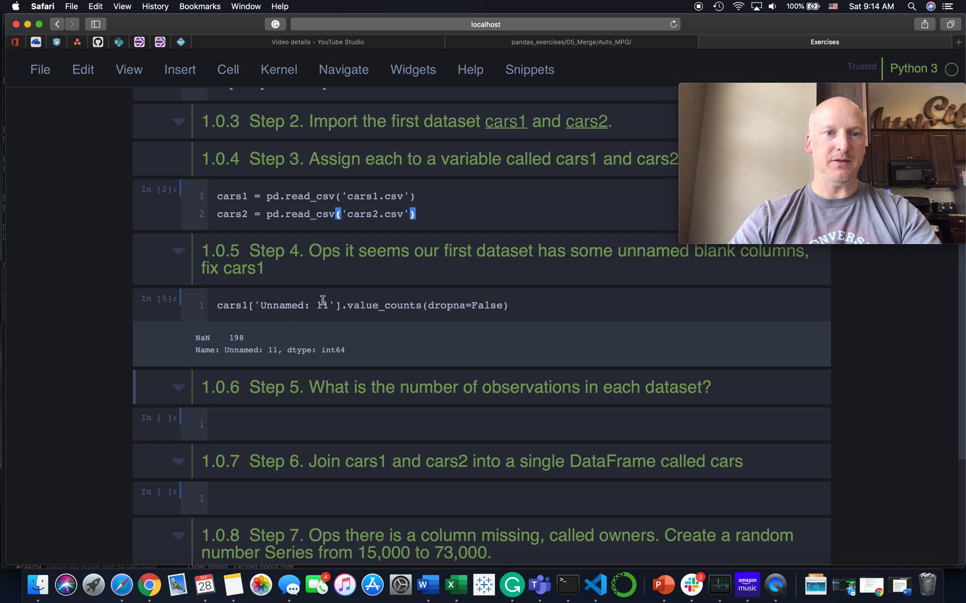
type("13")
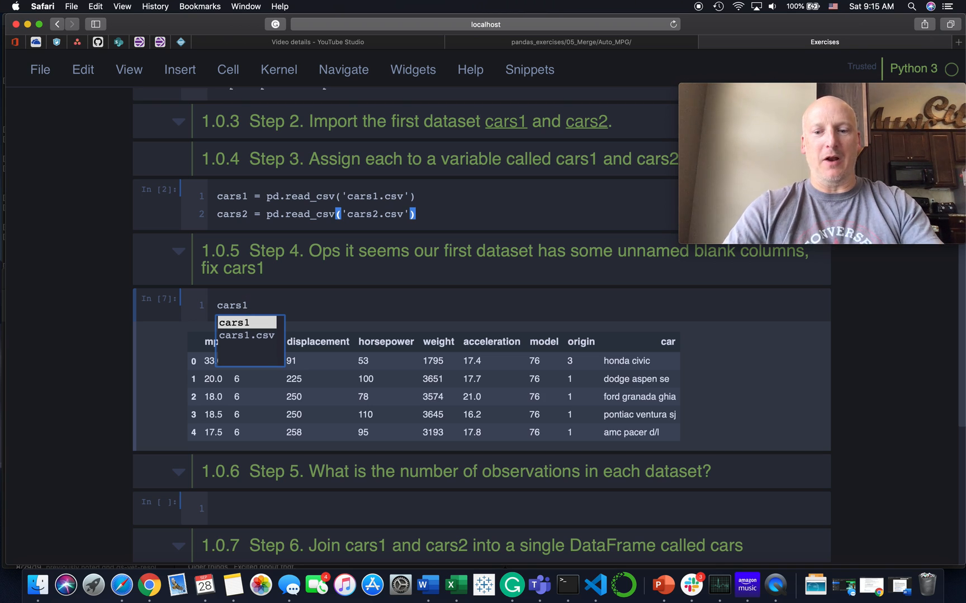
Run cars1.columns to list every column name, including Unnamed: 9 through 13
type(".")
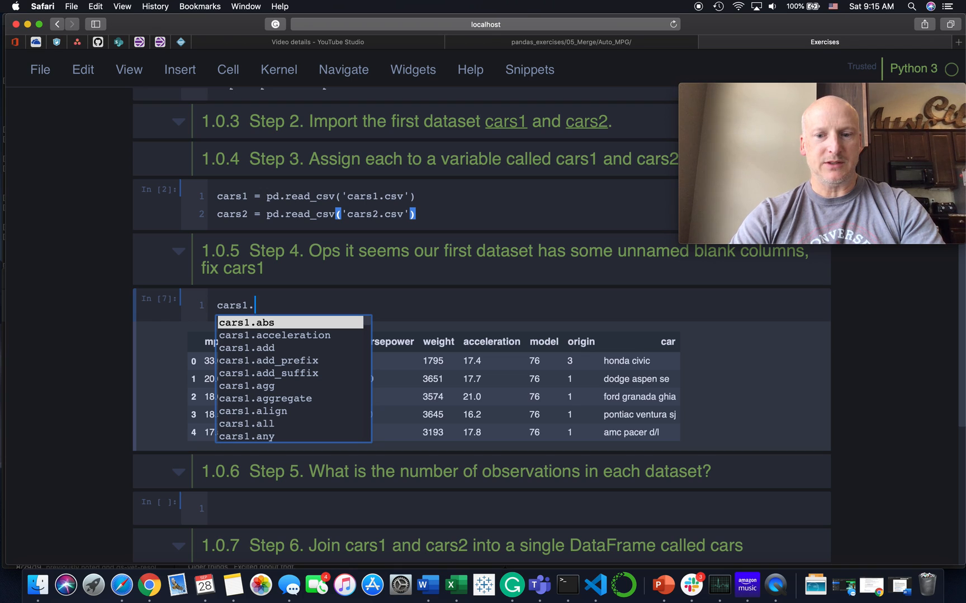
type("col")
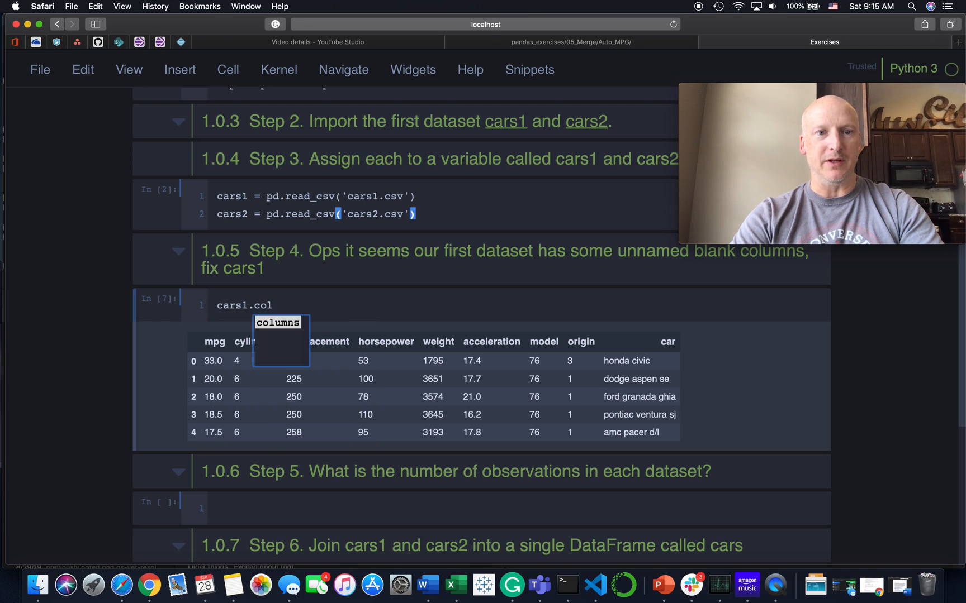
type("mns")
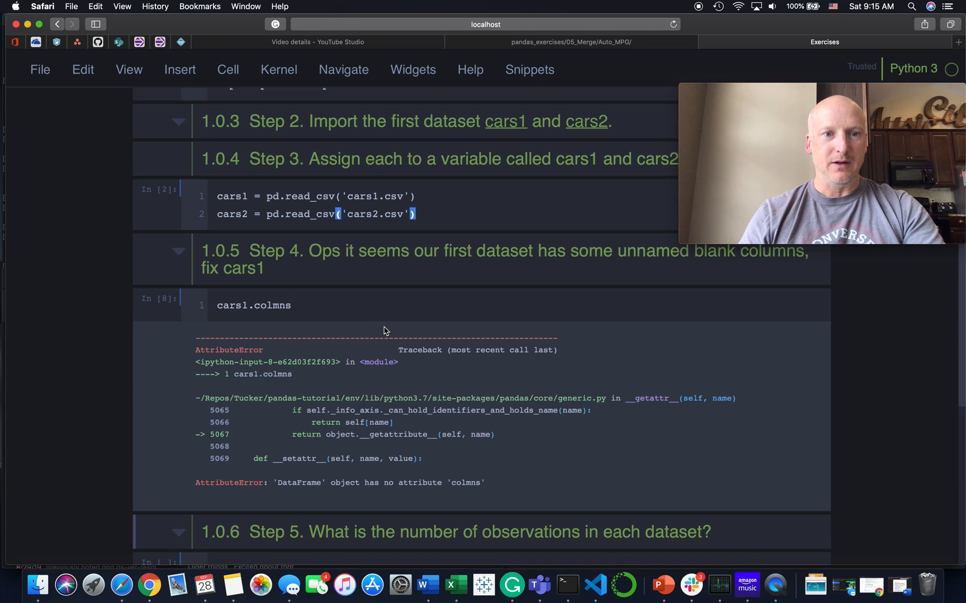
key("Backspace")
type("u")
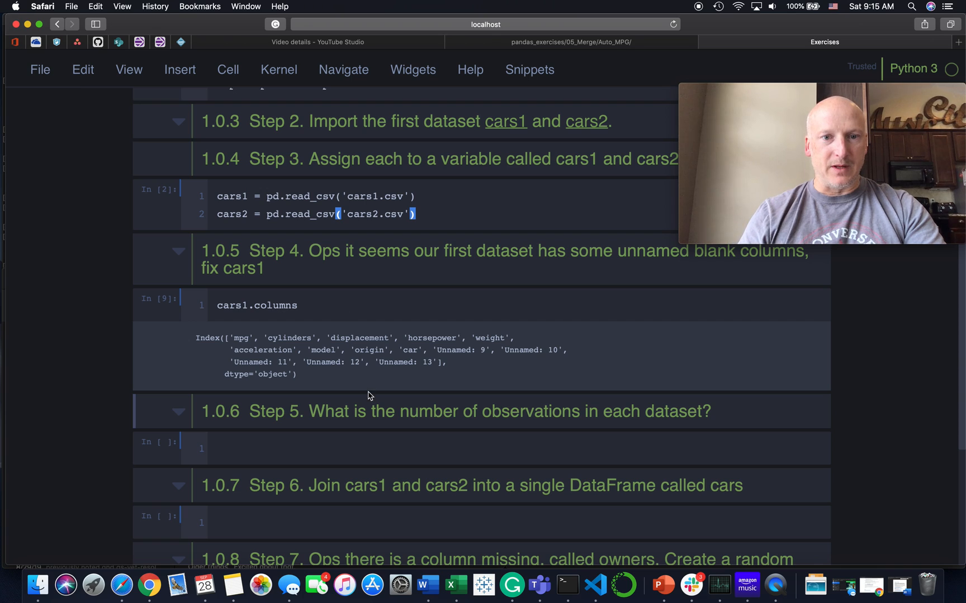
left_click_drag(438, 350, 438, 362)
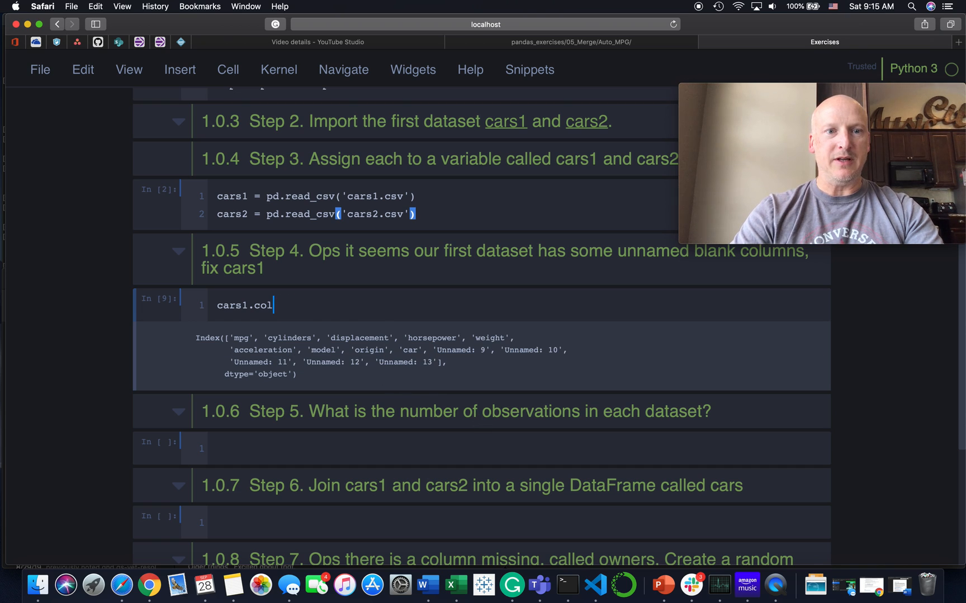
Run cars1.drop(columns=[Unnamed: 9–13], inplace=True) to remove the blank columns
type("drop()")
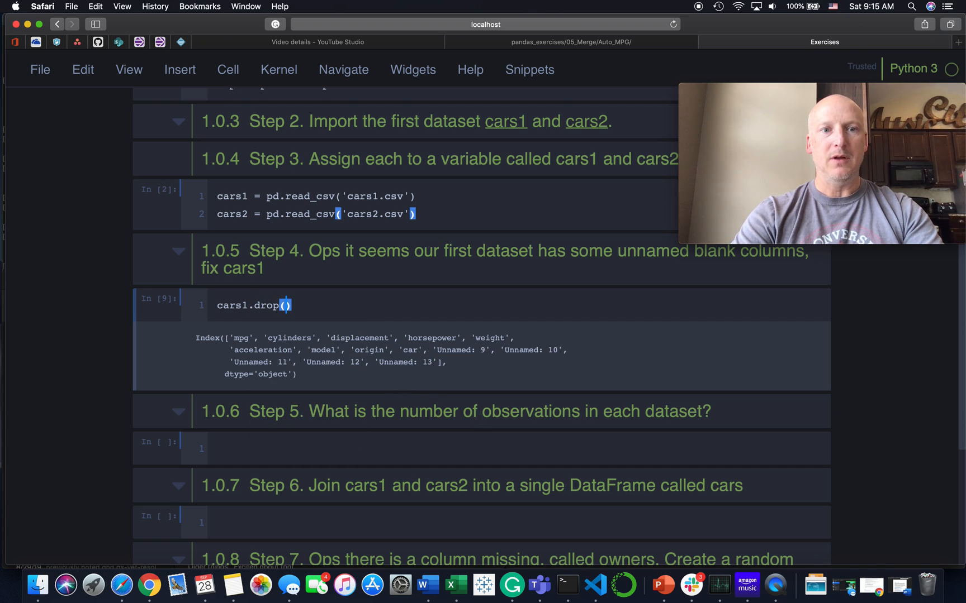
type("columns=['Unnamed: 9', 'Unnamed: 10',")
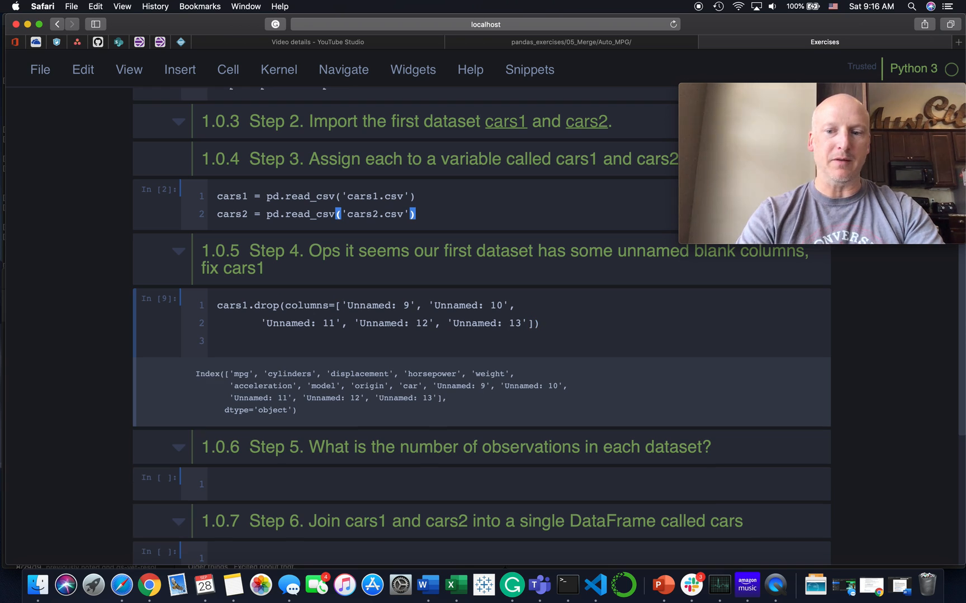
type("car1.head(")
type(", inplace=T")
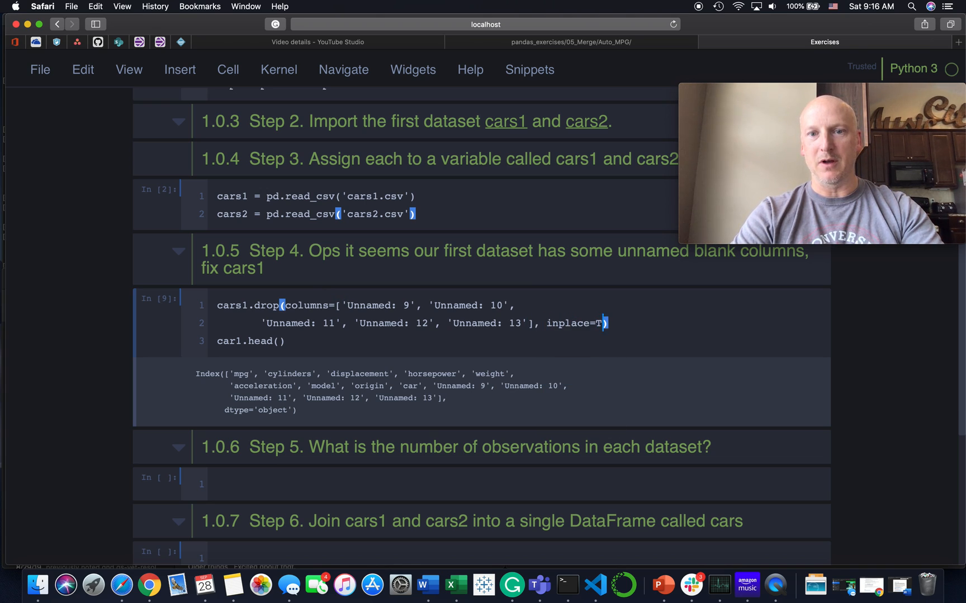
type("rue")
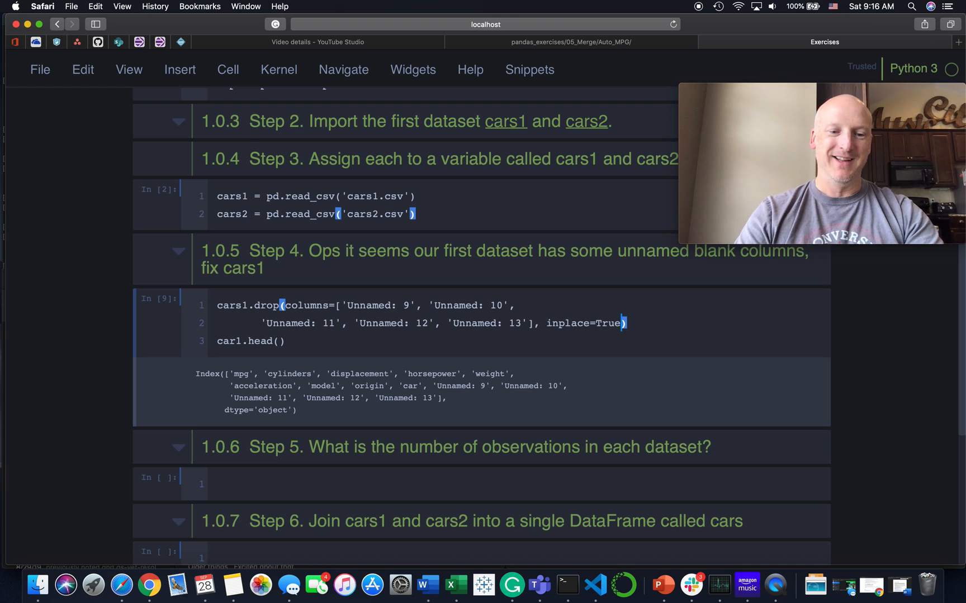
key("shift+enter")
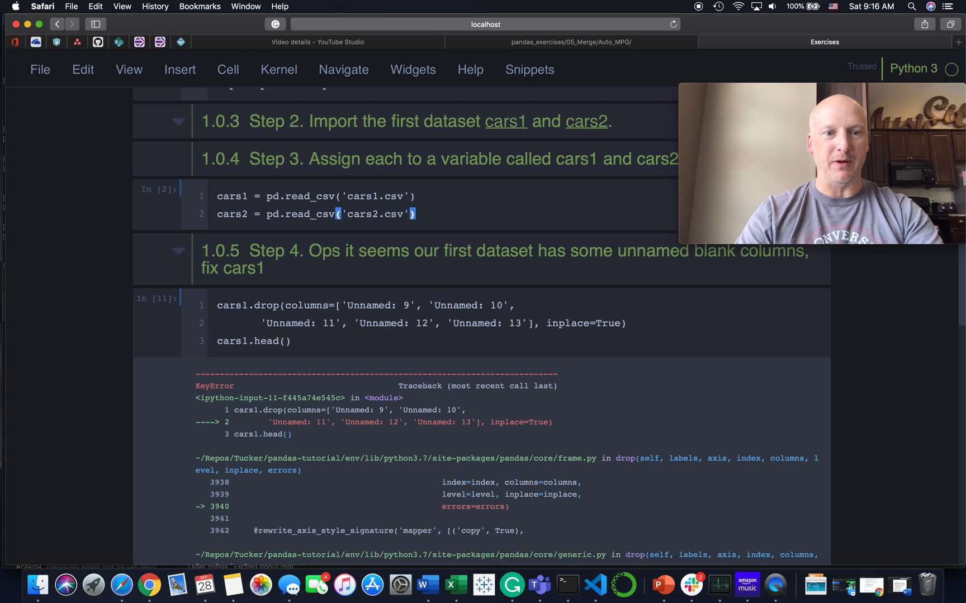
Run cars1.head() in its own cell to preview mpg through car only
scroll("down", 3)
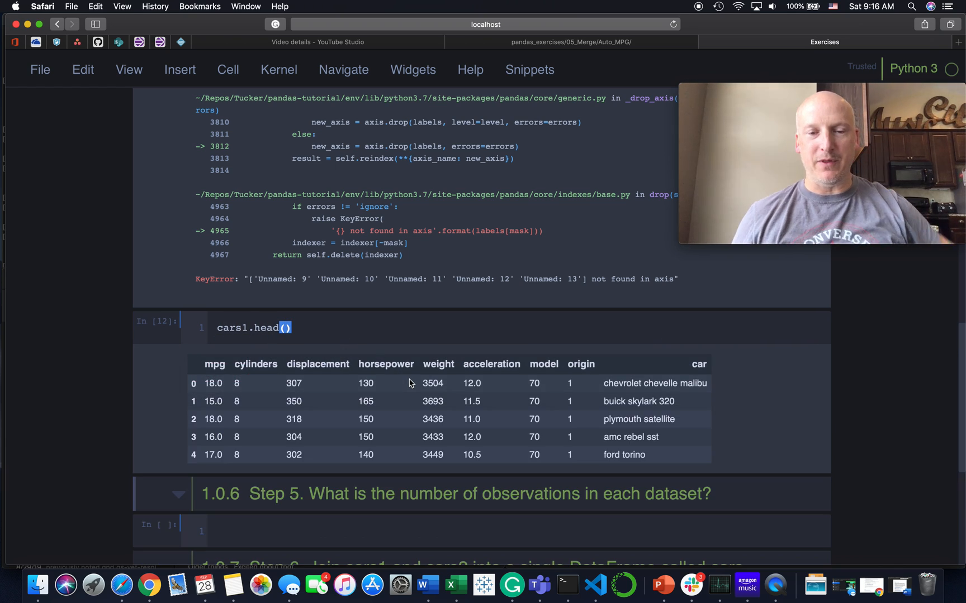
scroll("down", 3)
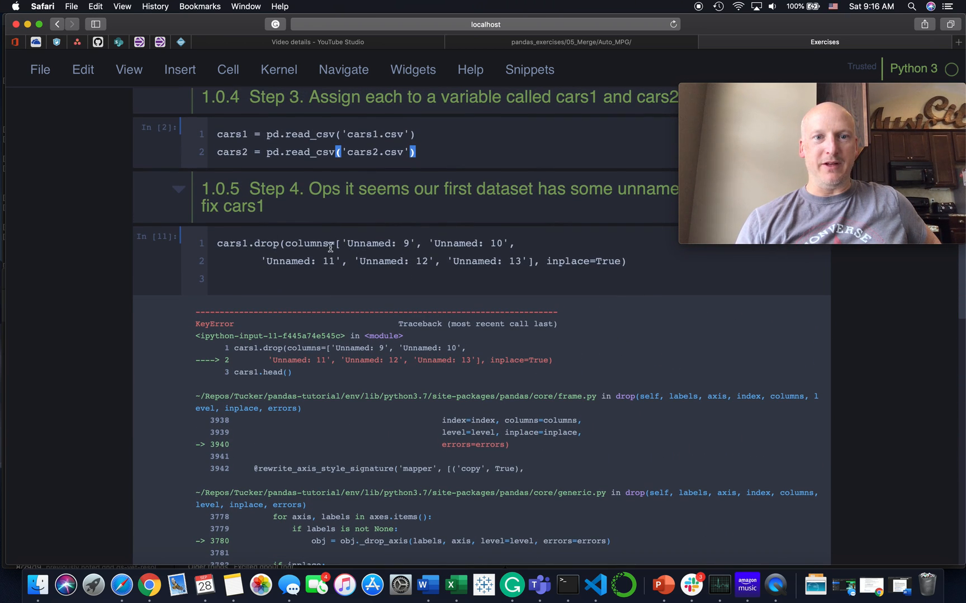
mouse_move(270, 282)
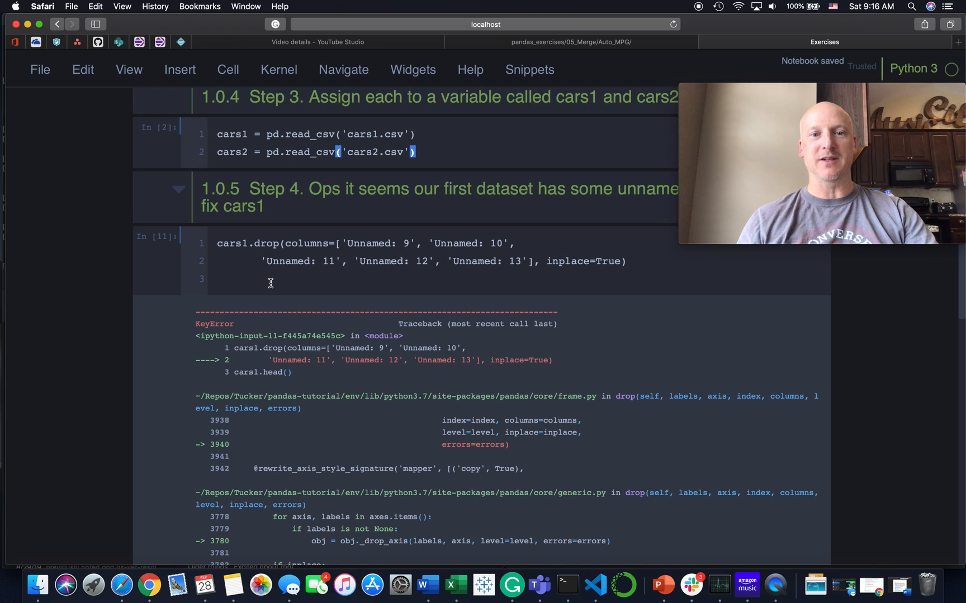
scroll("down", 3)
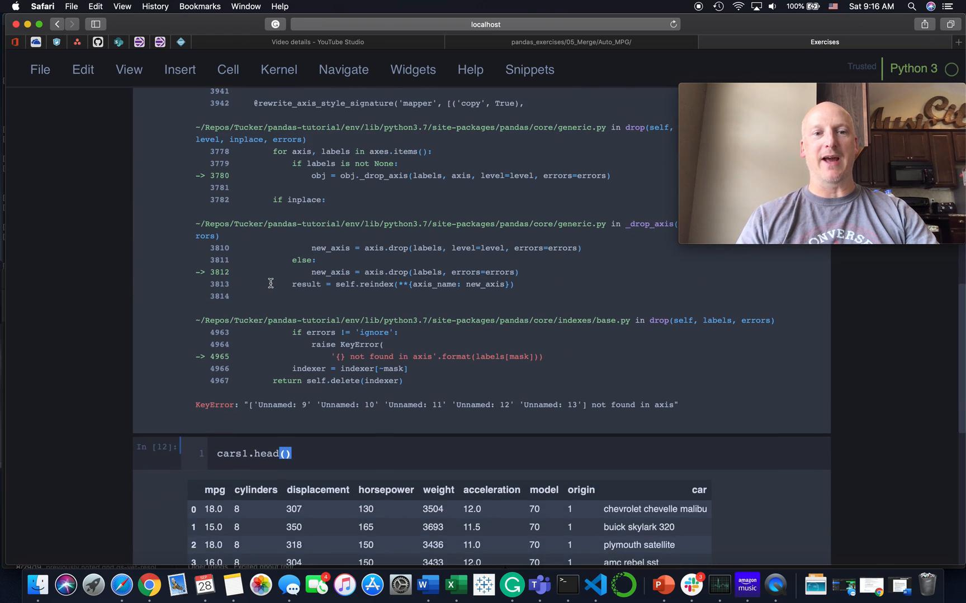
scroll("down", 3)
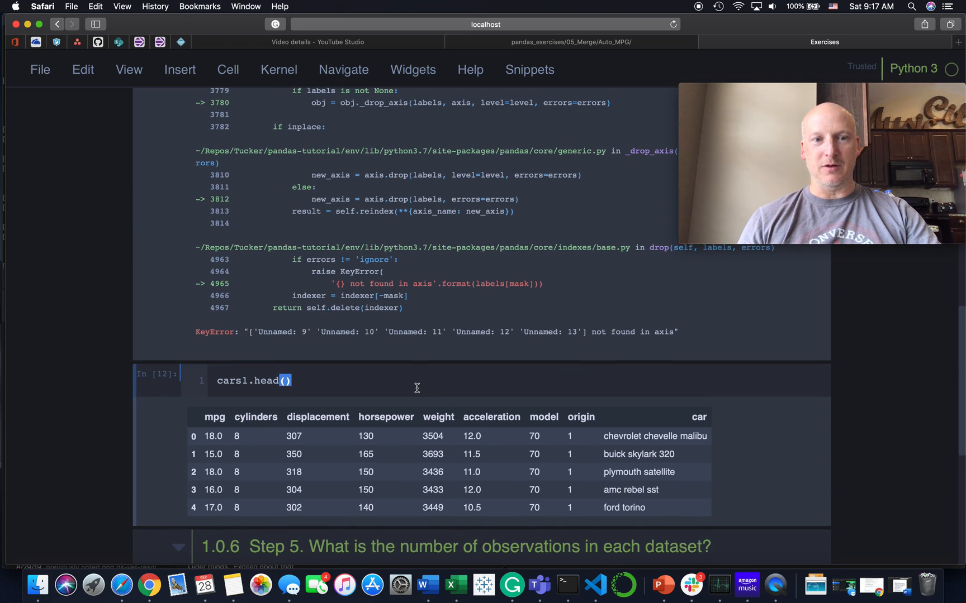
mouse_move(397, 465)
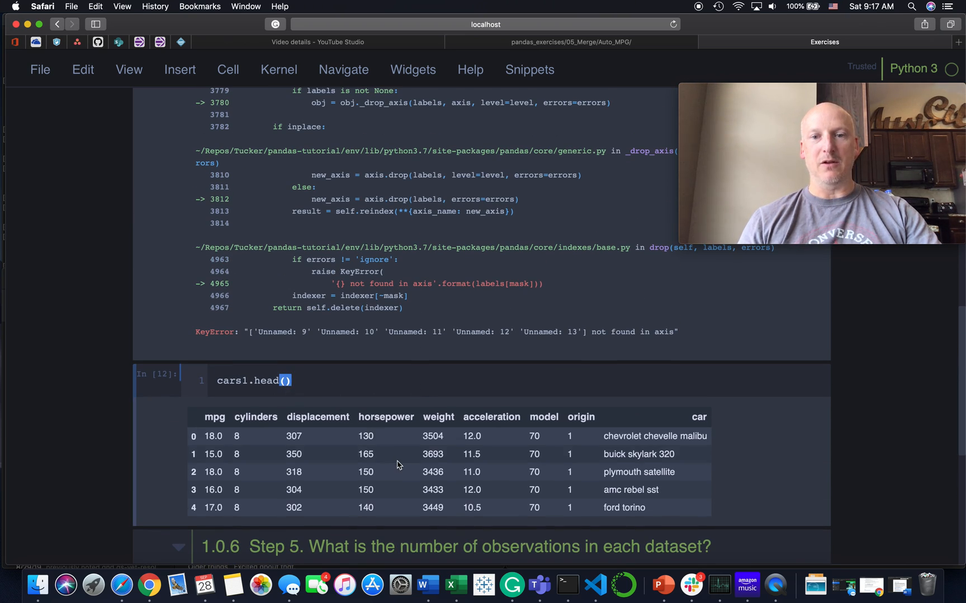
scroll("down", 3)
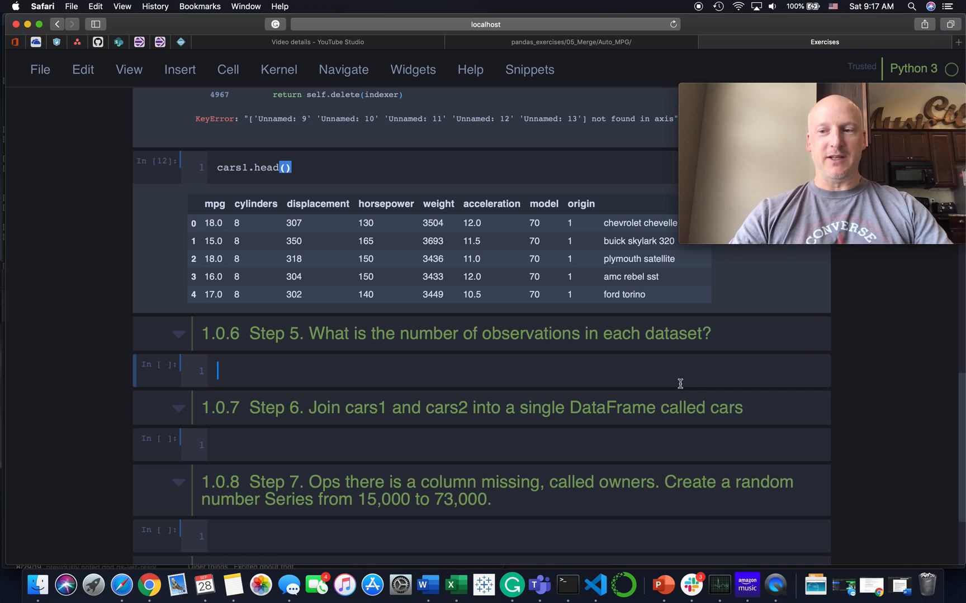
mouse_move(656, 369)
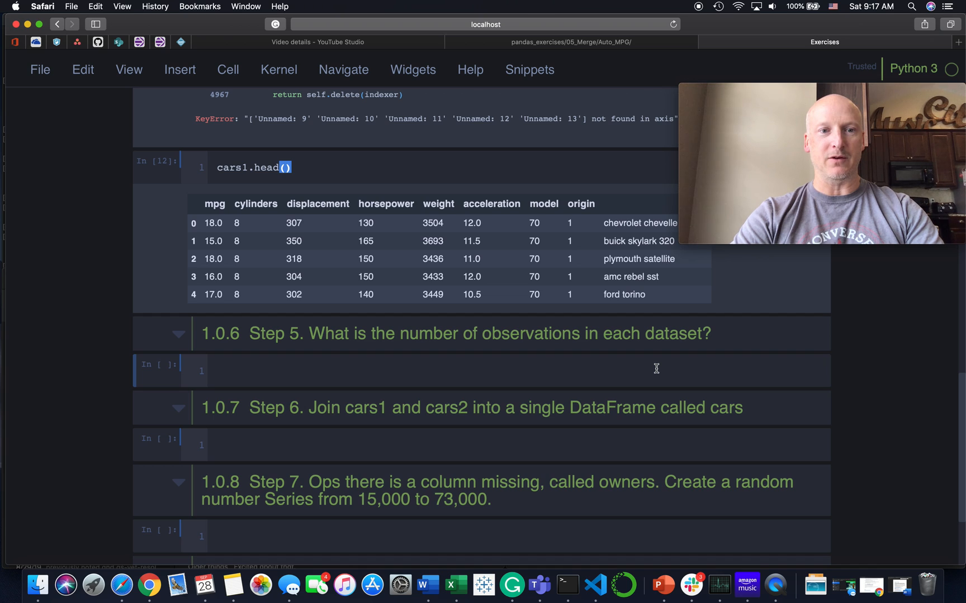
Print f-strings with len(cars1) and len(cars2), reporting 198 and 200 observations
type("print('")
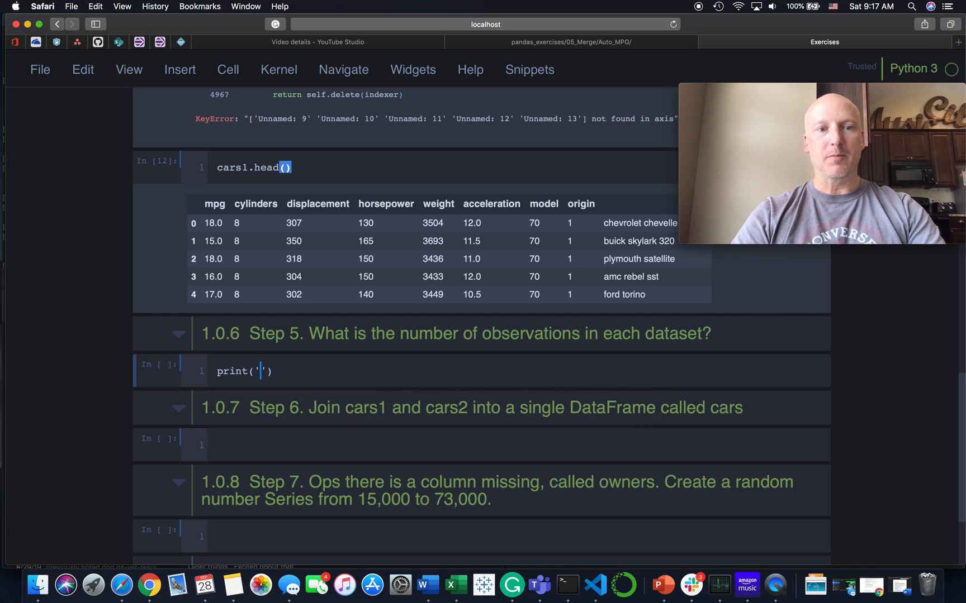
type("f")
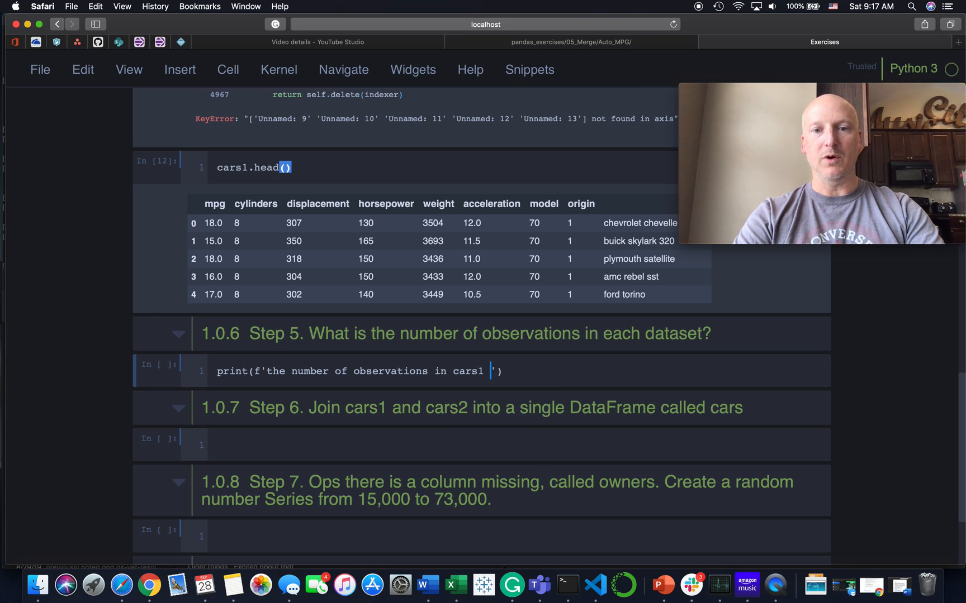
type("is {}")
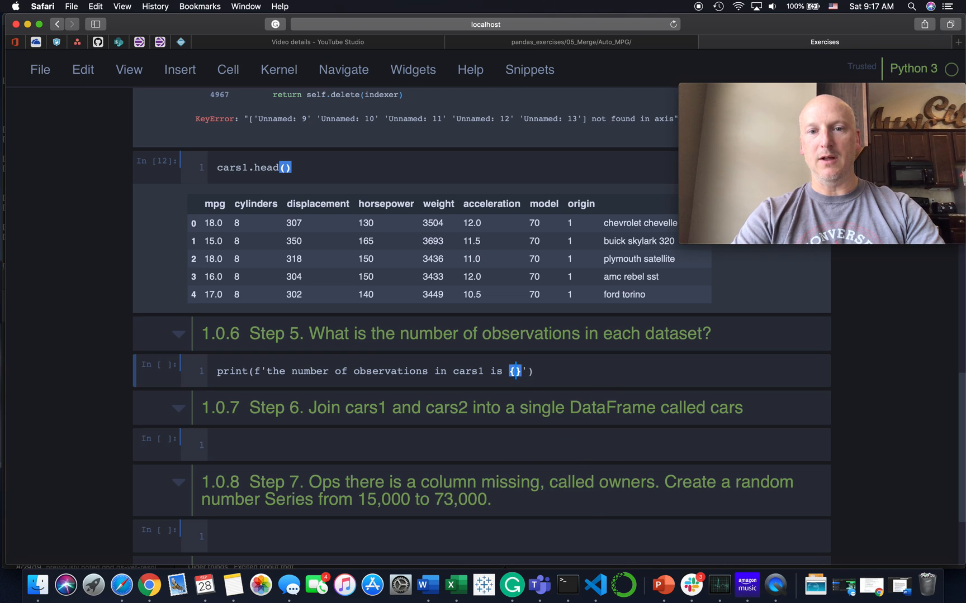
type("len(c")
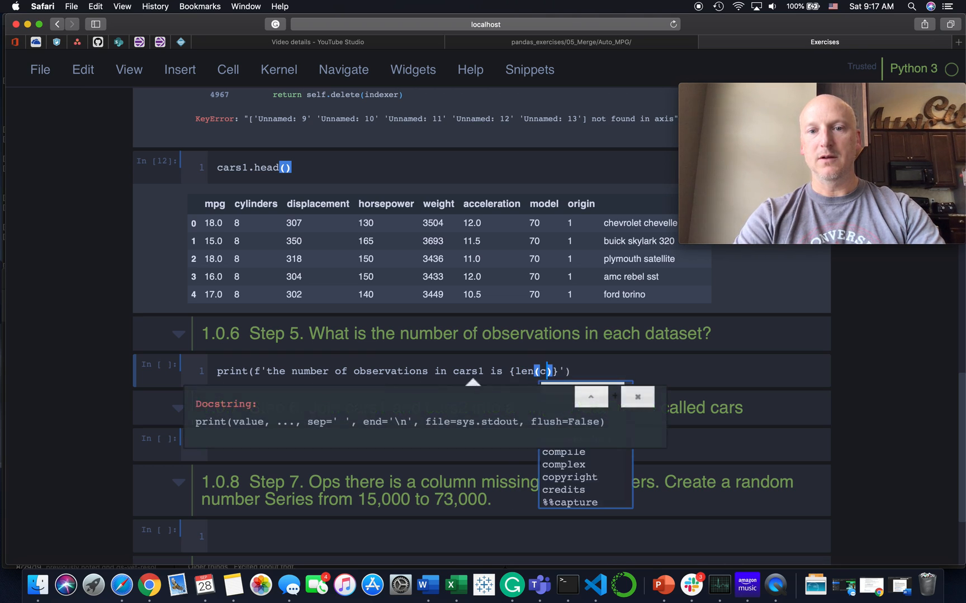
type("ars1")
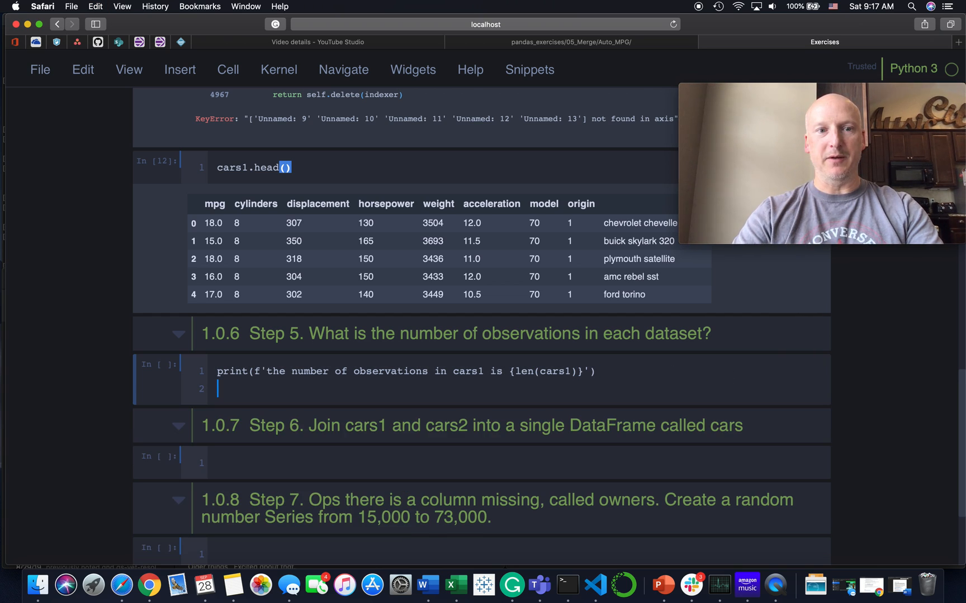
type("print(f'the number of observations in cars1 is {len(cars1)}')")
type("print(f'the number of observations in cars2 is {len(cars2)}')")
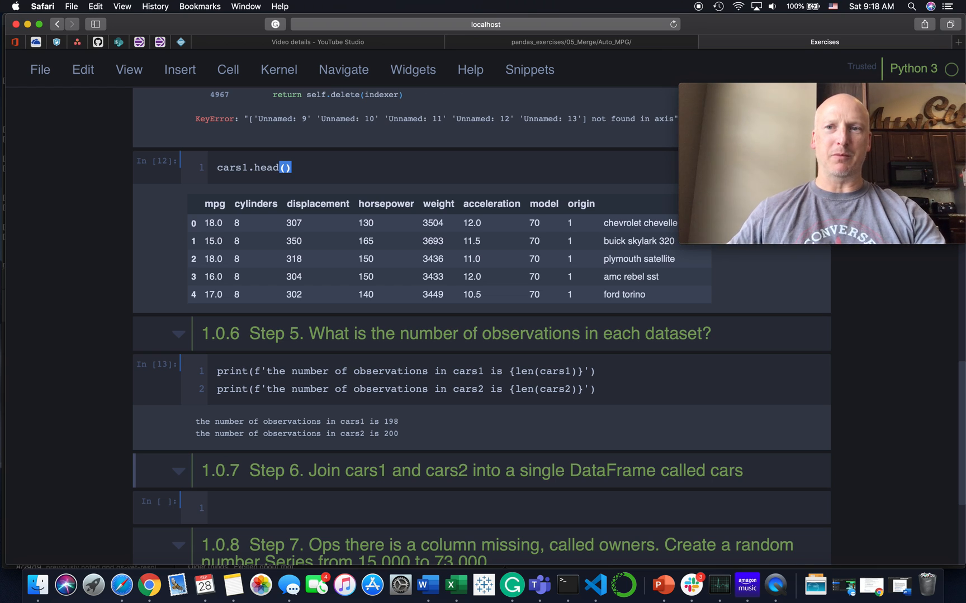
scroll("down", 3)
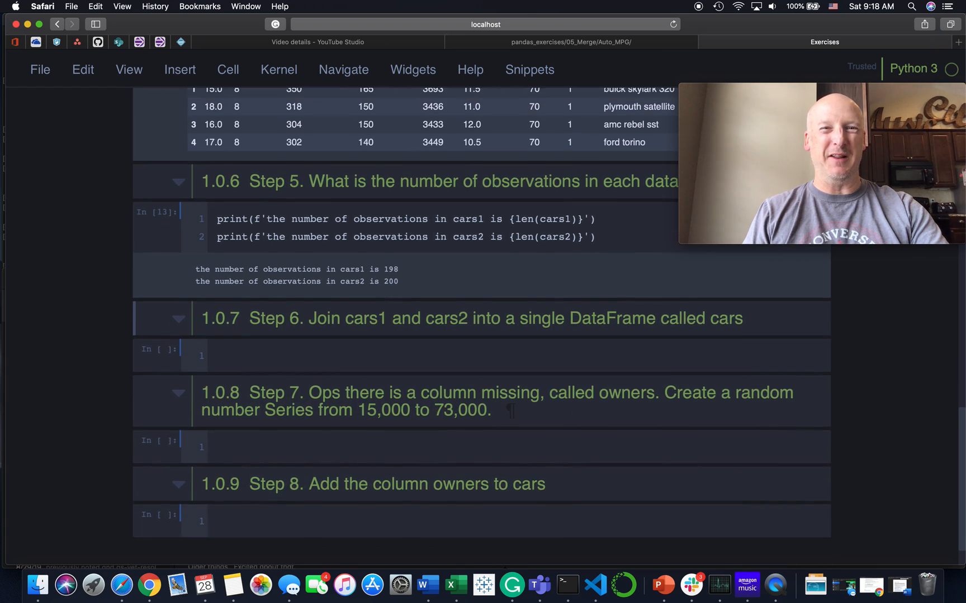
scroll("down", 3)
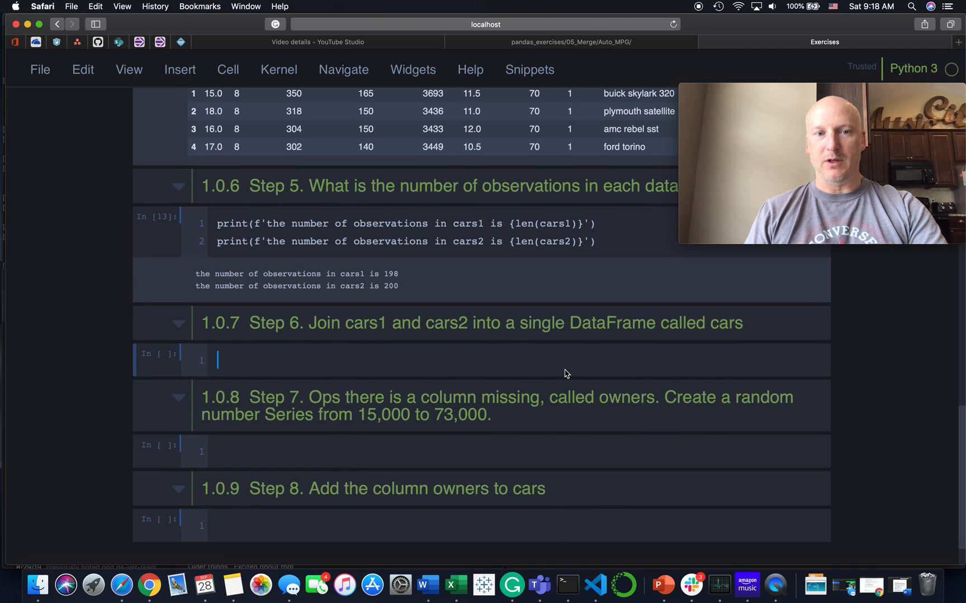
Run assert all(cars1.columns == cars2.columns) to verify matching columns
type("ar")
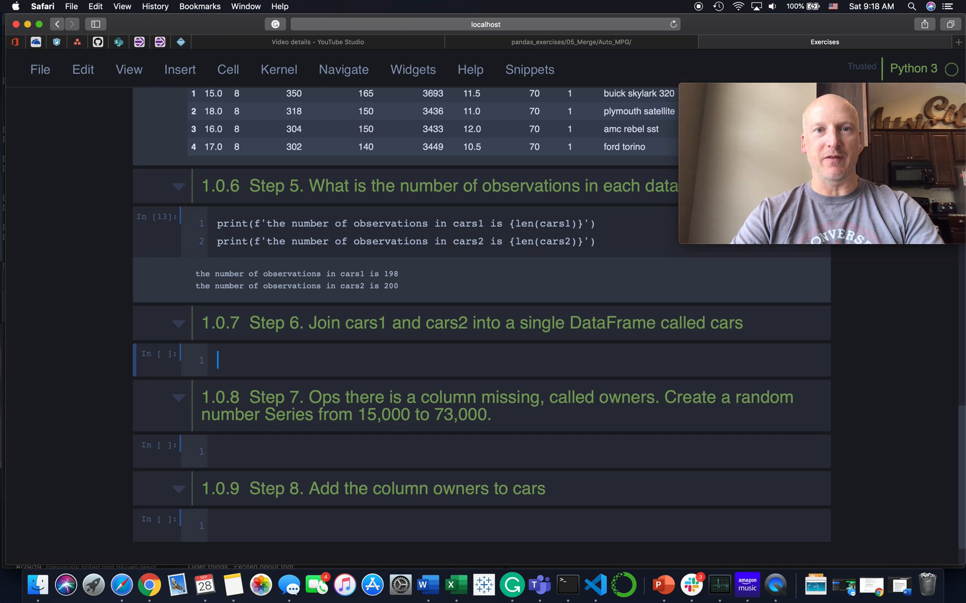
type("a")
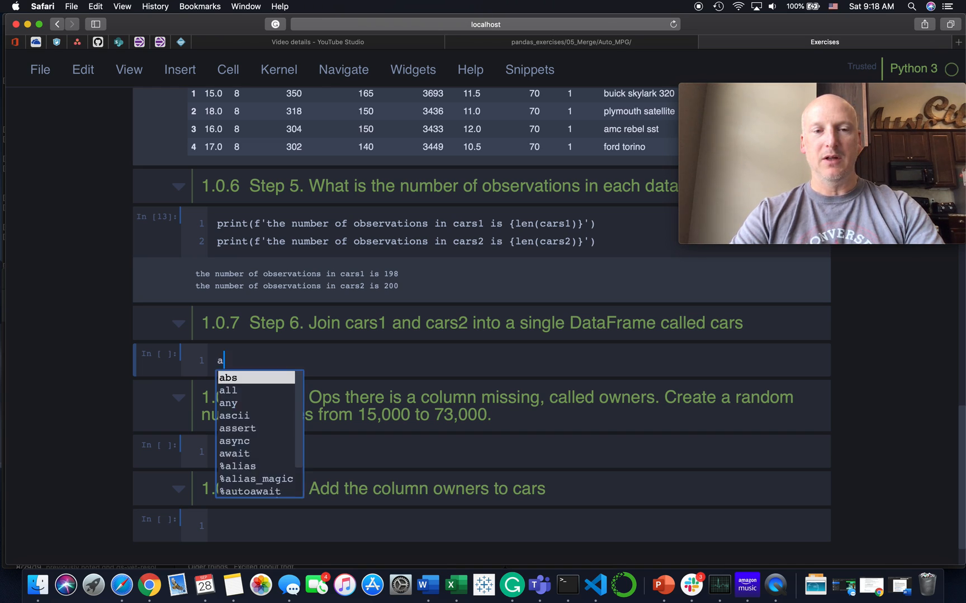
type("ssert")
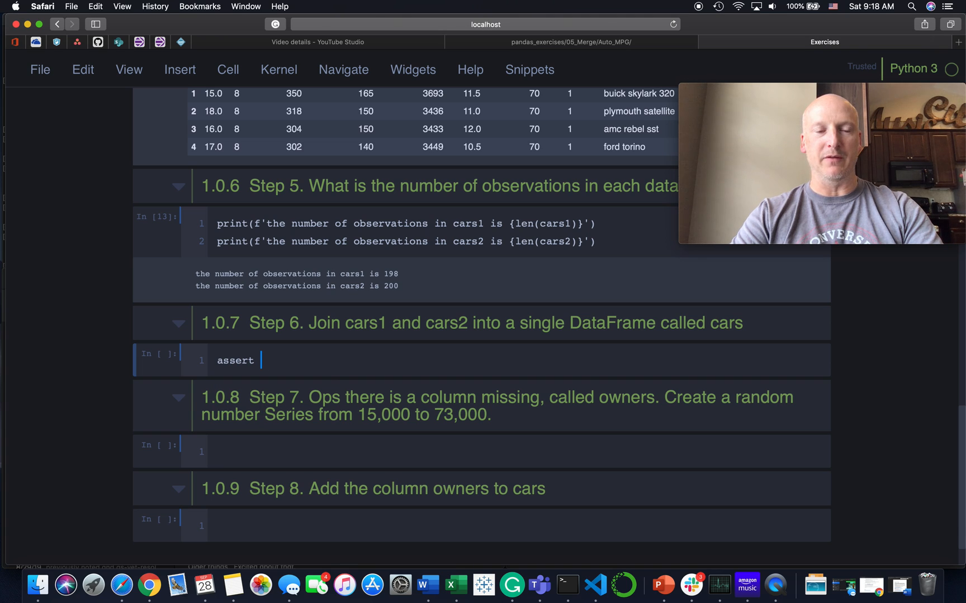
type("all")
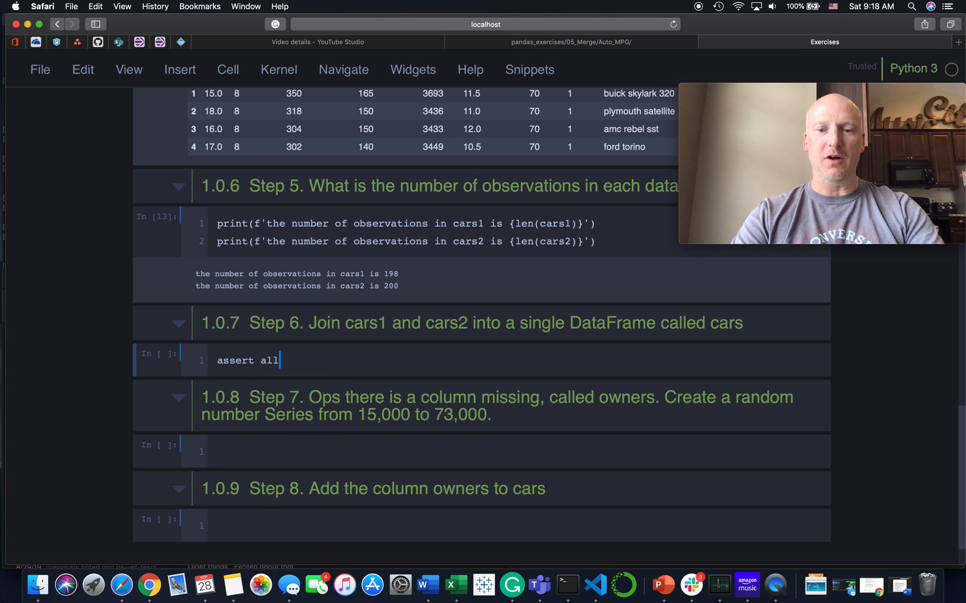
type("(cars1)")
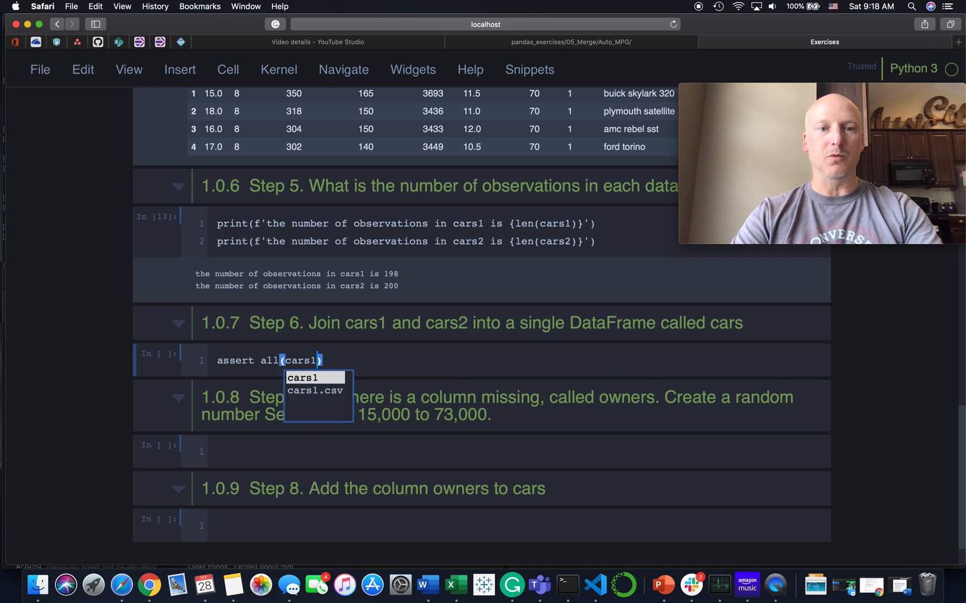
type(".columns")
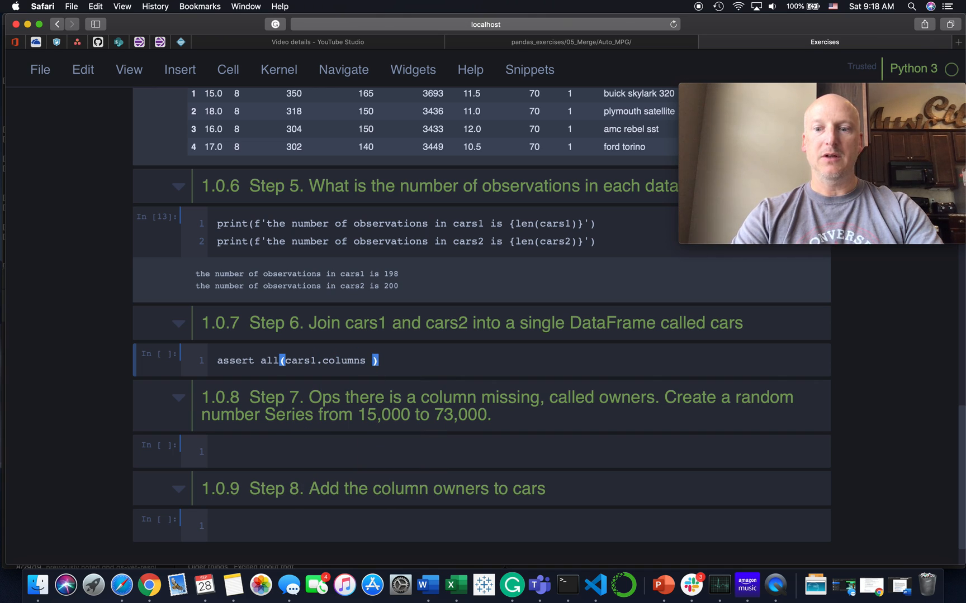
type("== cars2.columns")
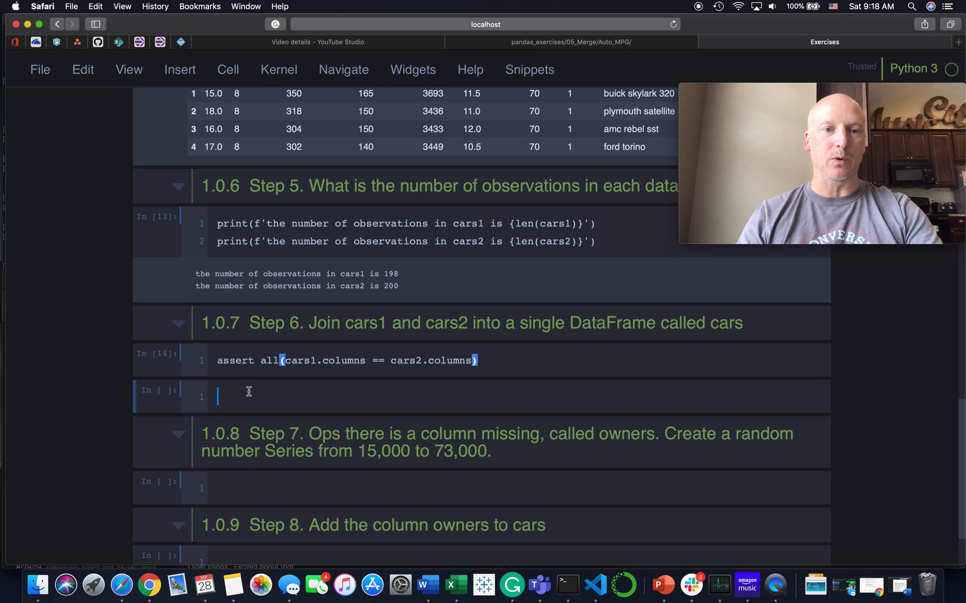
Build cars = pd.concat([cars1, cars2], axis=0) and show cars.head()
type("cars = pd.concc")
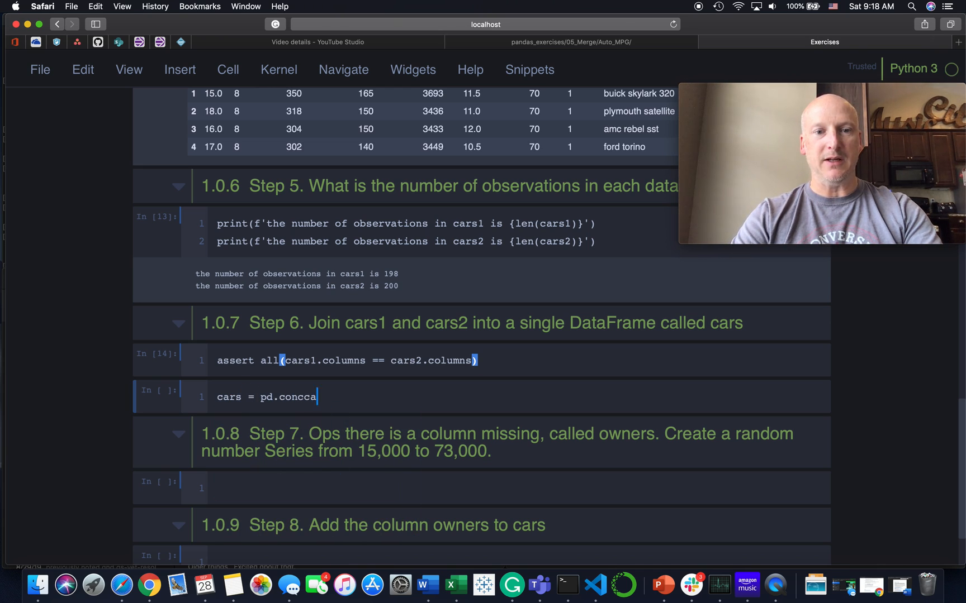
type("at()")
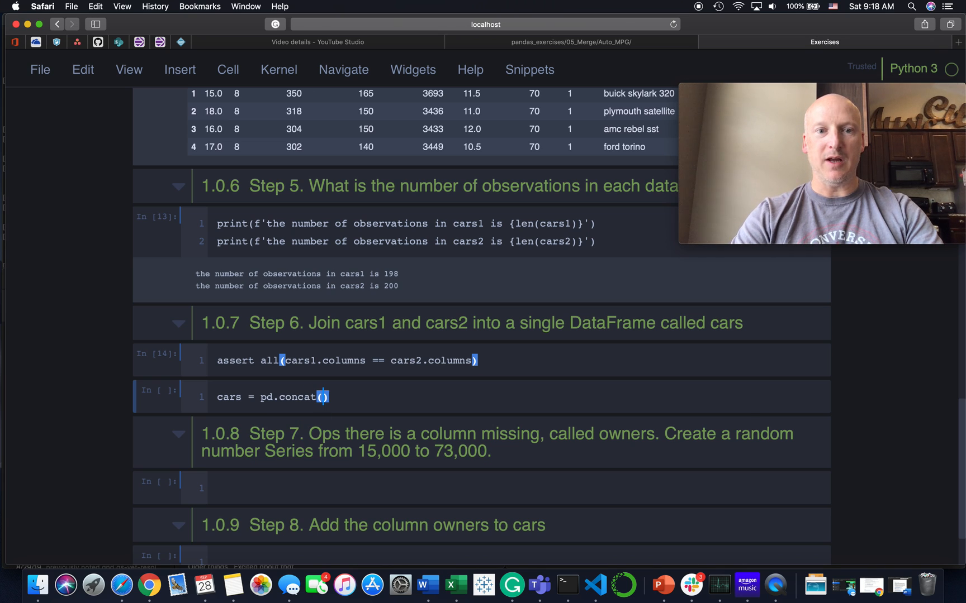
type("''")
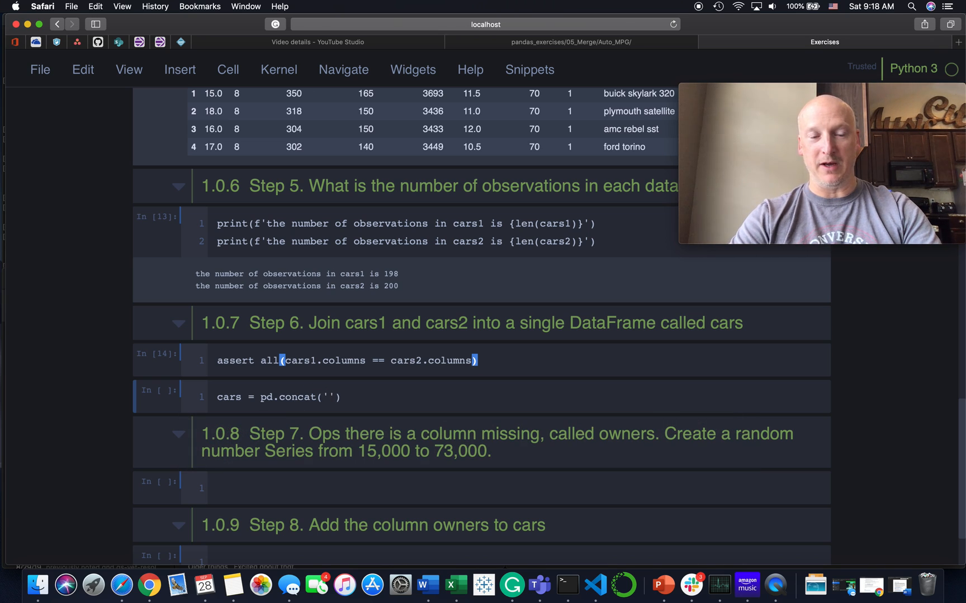
left_click(330, 397)
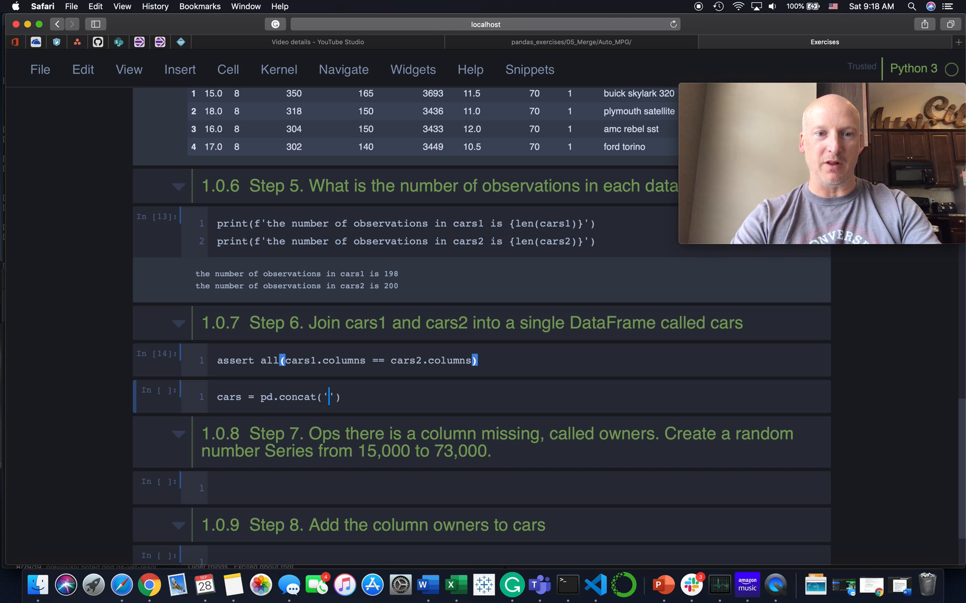
key("Backspace")
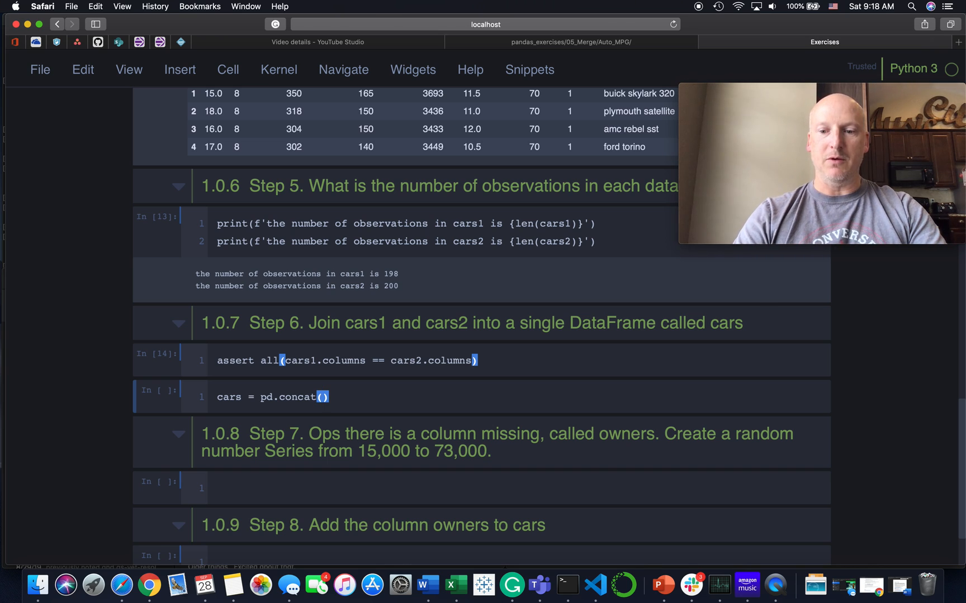
type("[]")
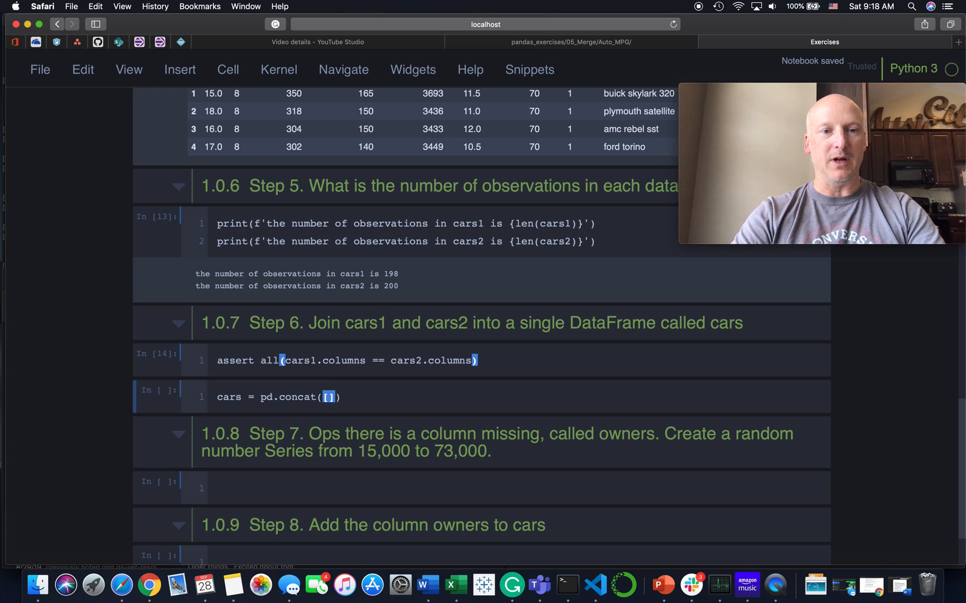
type("cars1, cars2")
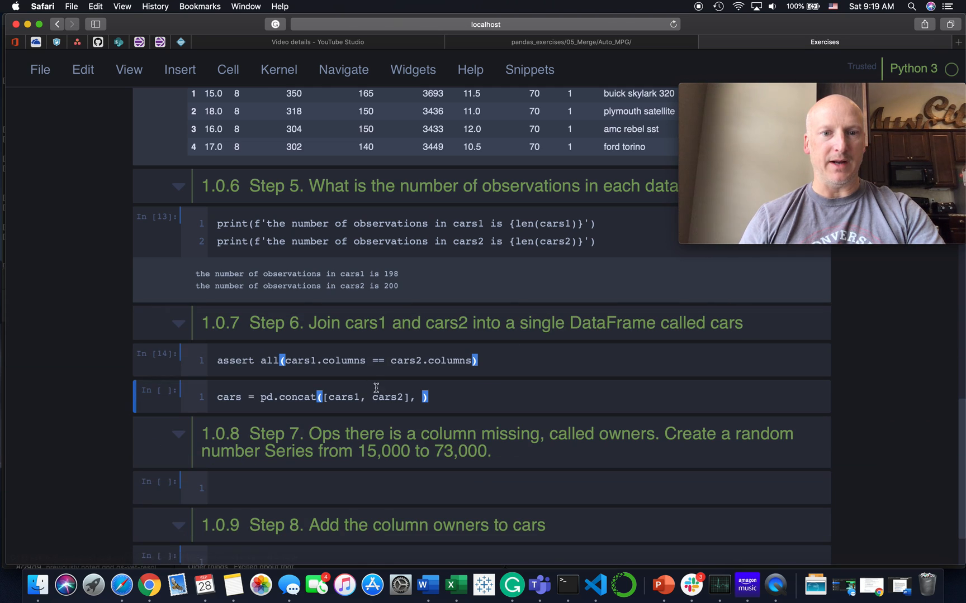
type("axis")
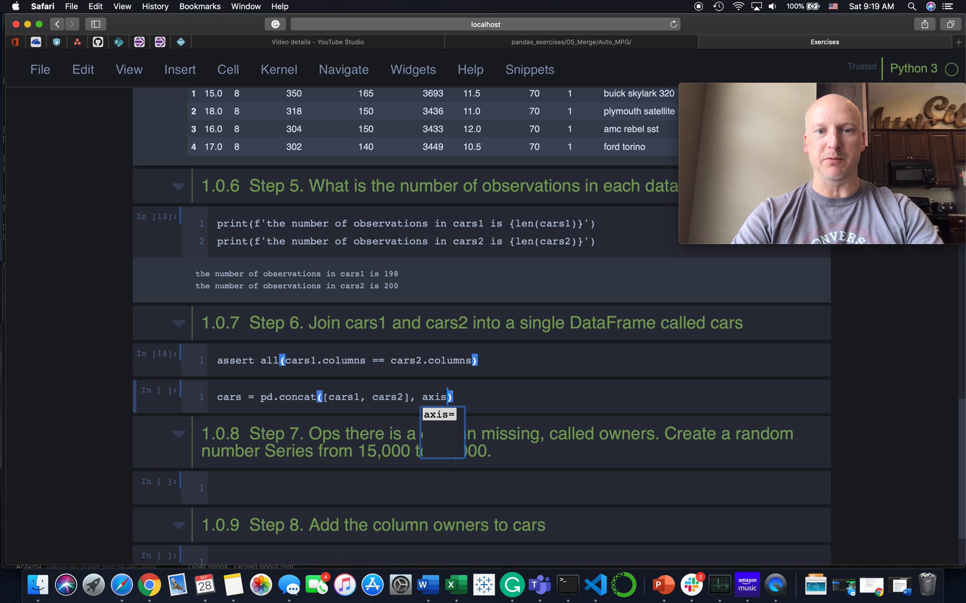
type("=0")
type("cars.head()")
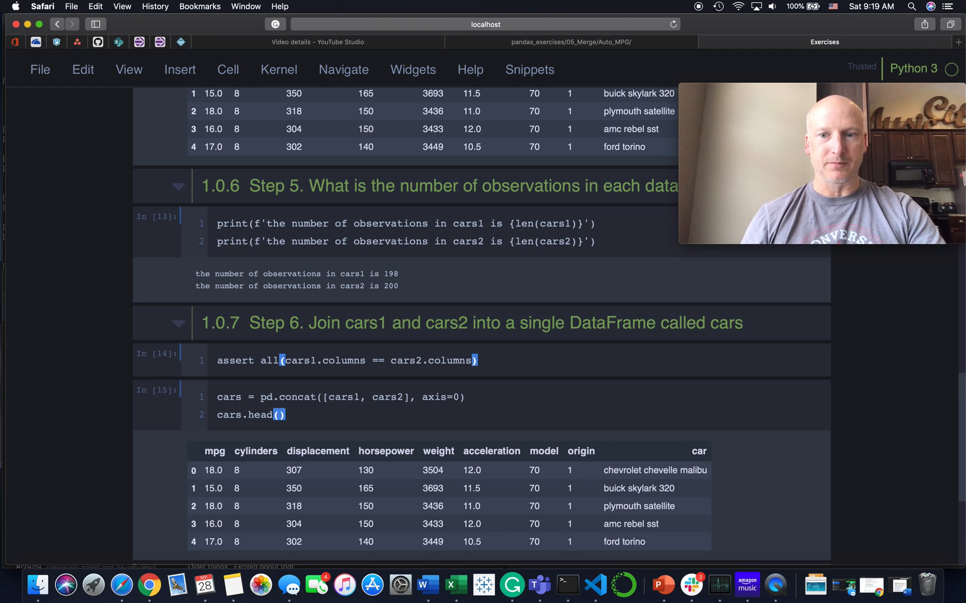
scroll("down", 3)
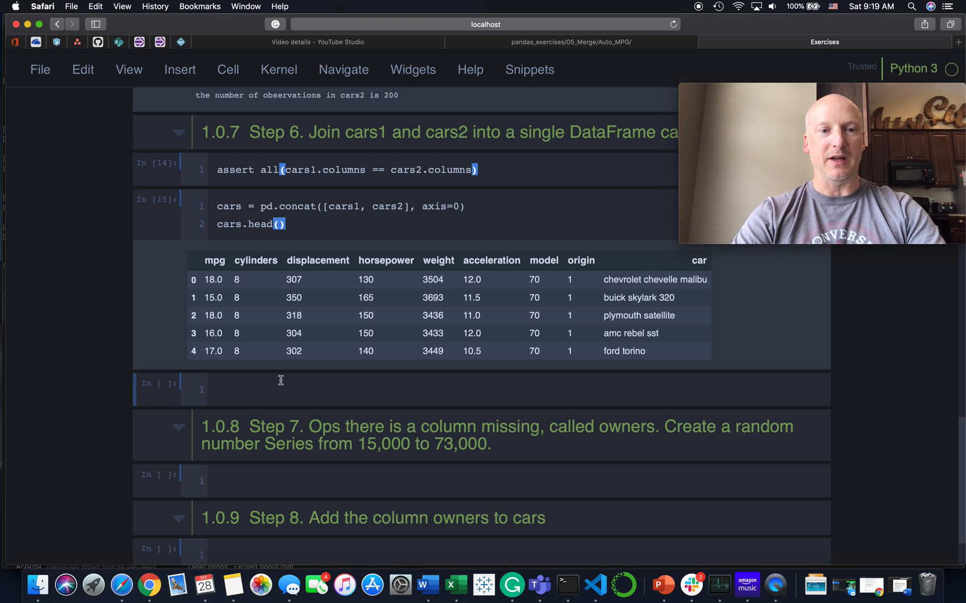
Run cars.shape to confirm the combined DataFrame is (398, 9)
type("cars.")
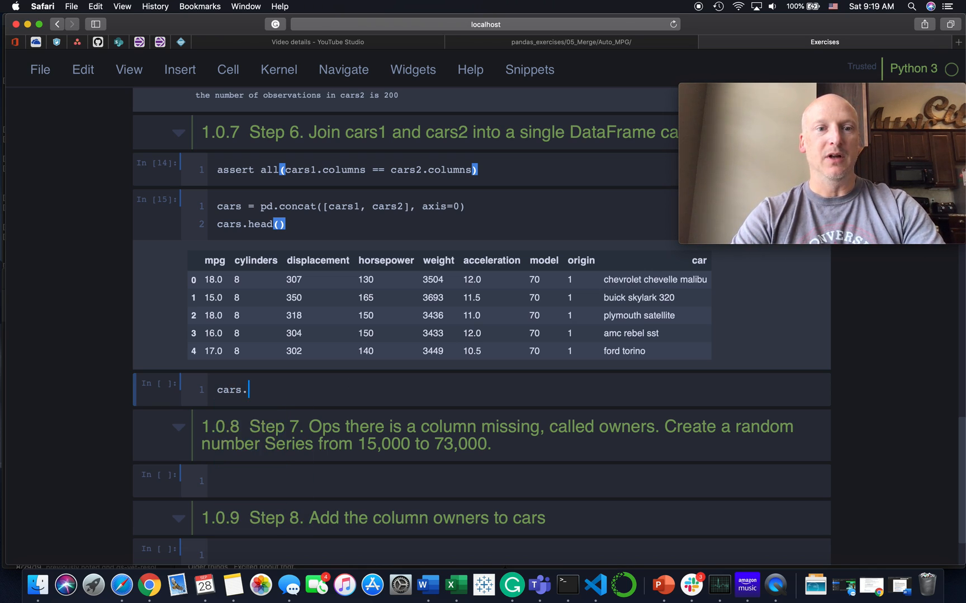
type("shape")
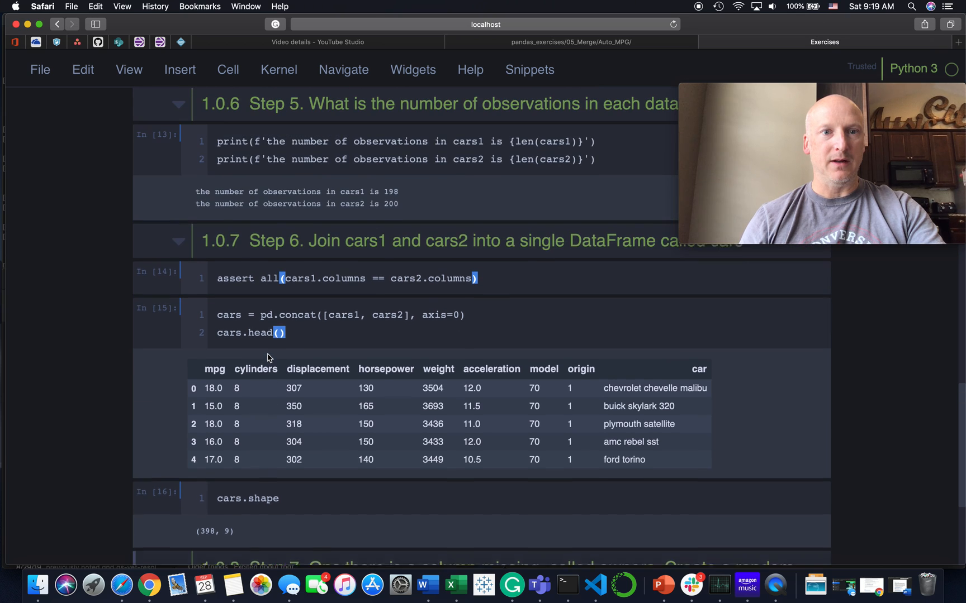
scroll("down", 3)
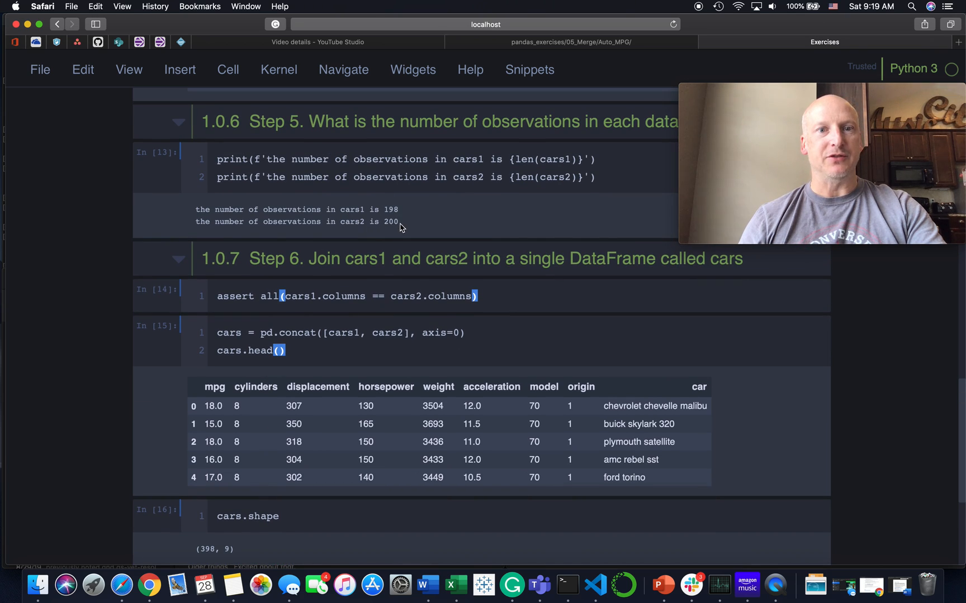
scroll("down", 3)
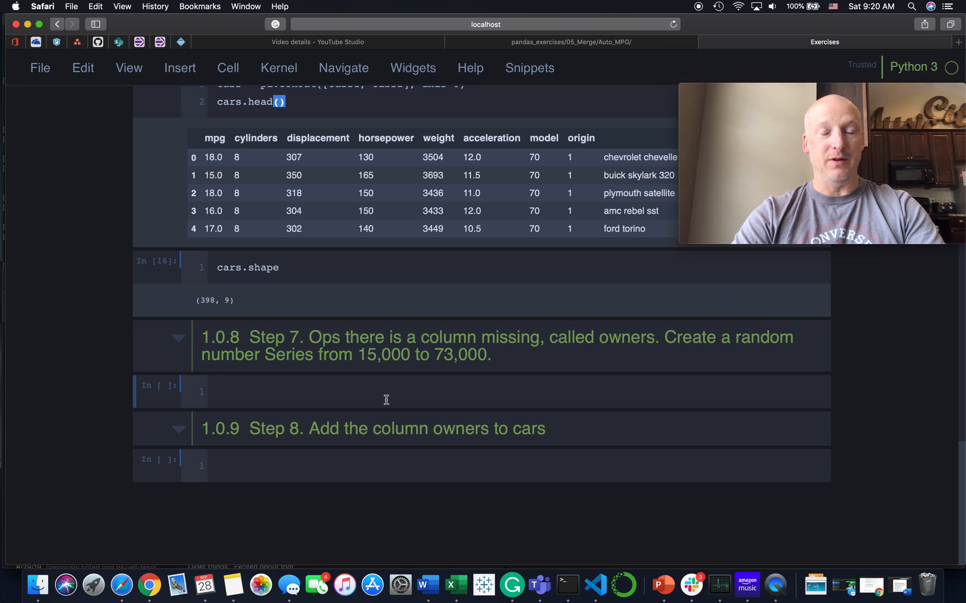
Write owners = np.random.randint(15000, 73001, size=398) in the Step 7 cell
type("owners")
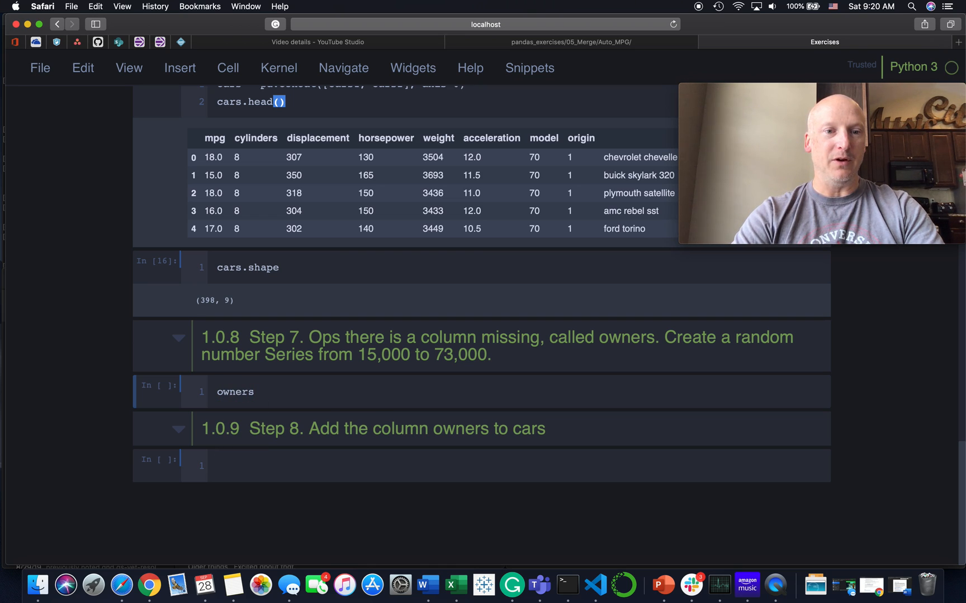
type("=")
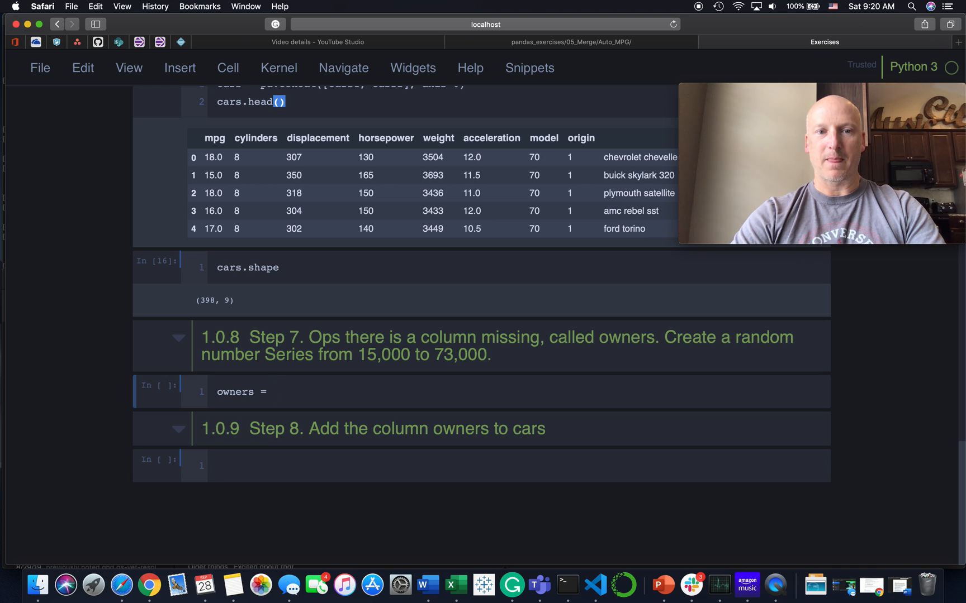
type("np.r")
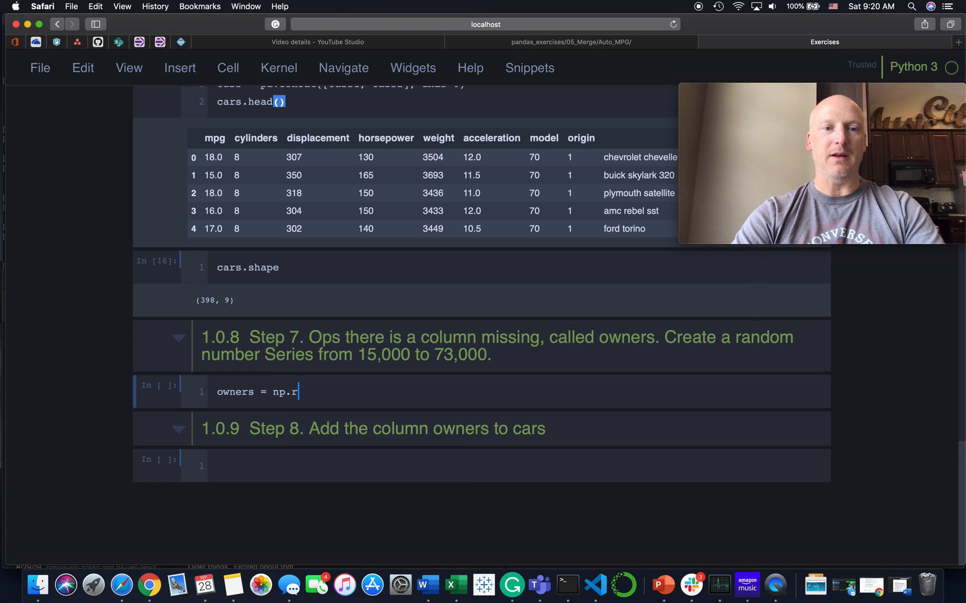
type("andom.randint")
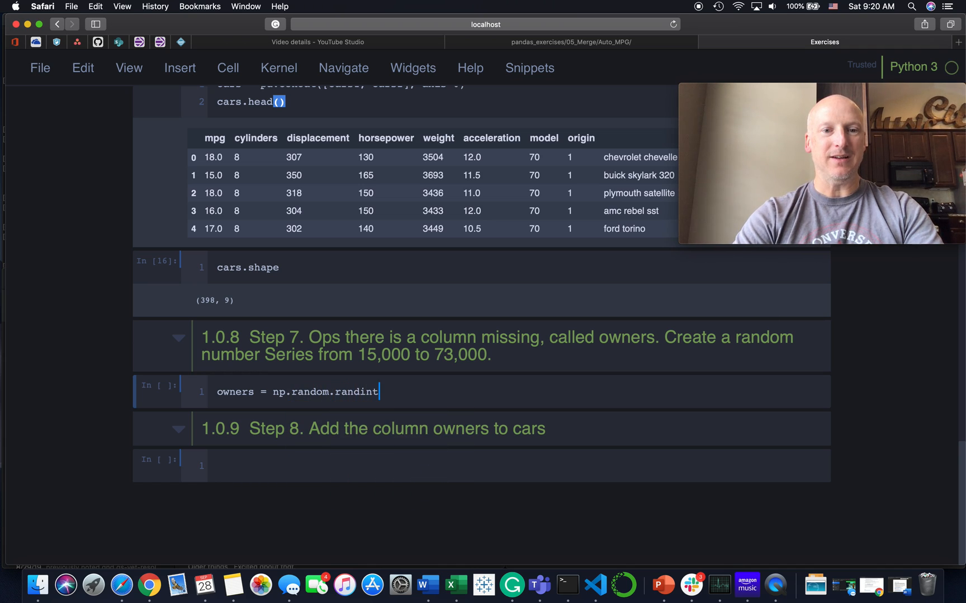
type("()")
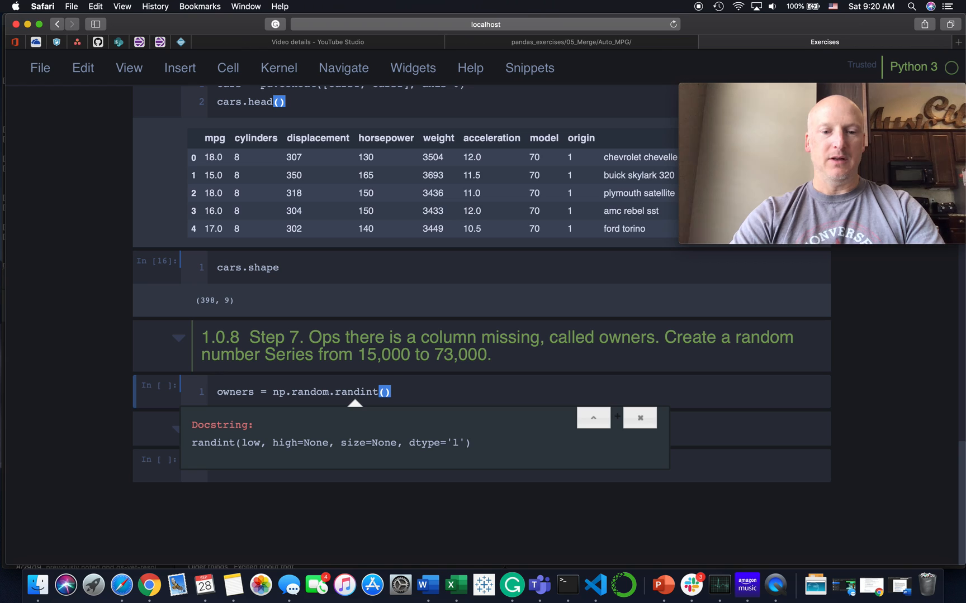
type("15000,")
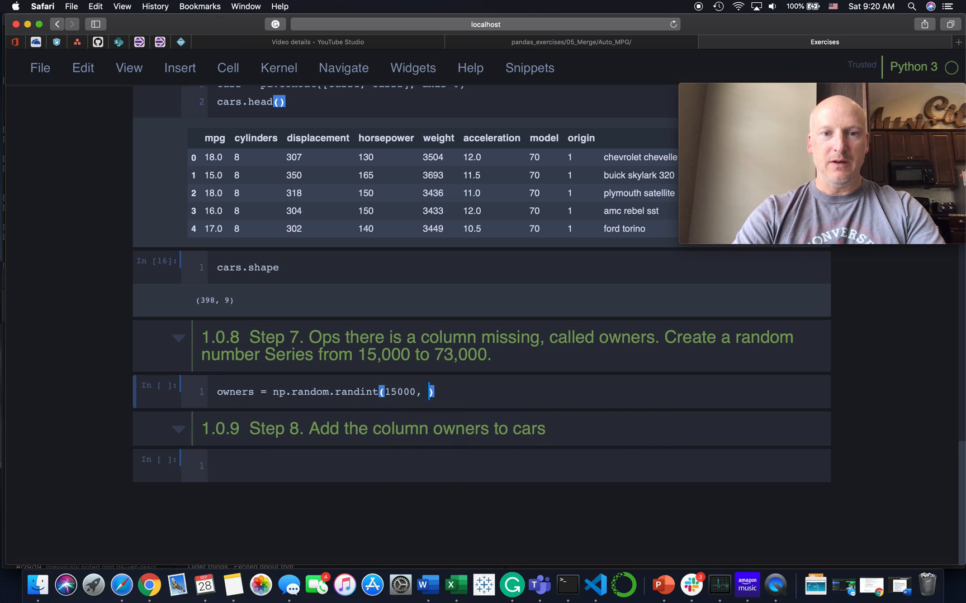
type("7")
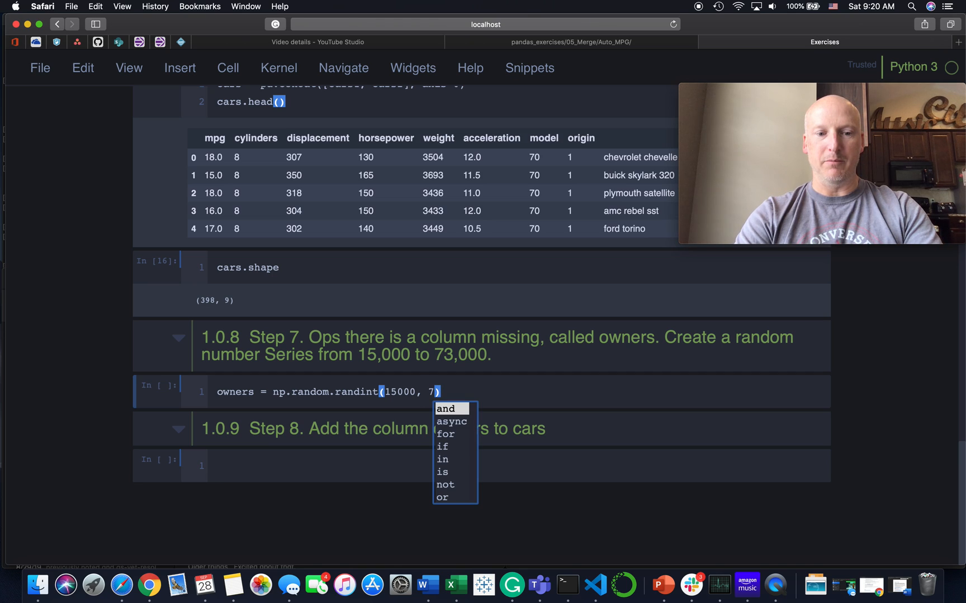
type("3001")
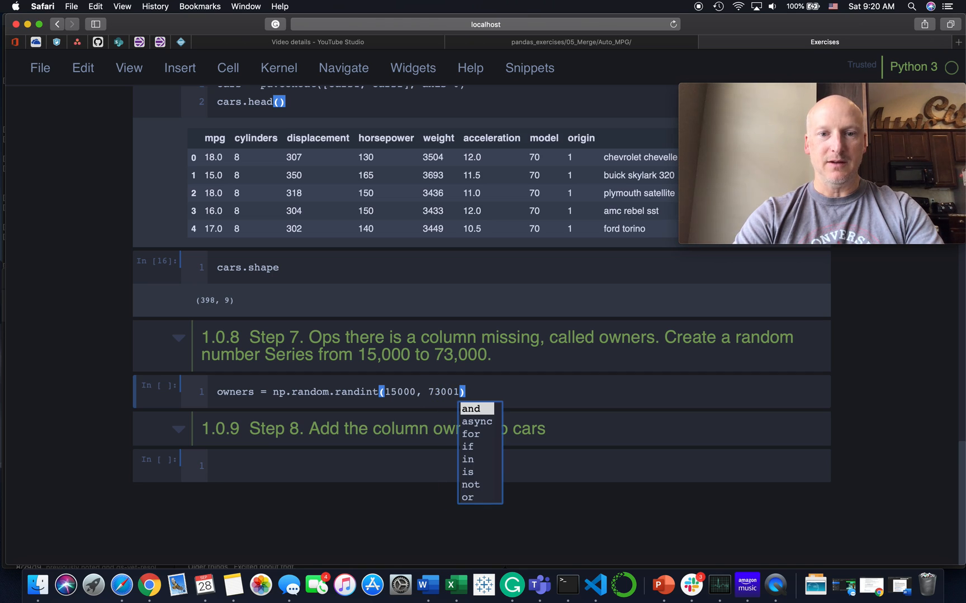
type(",")
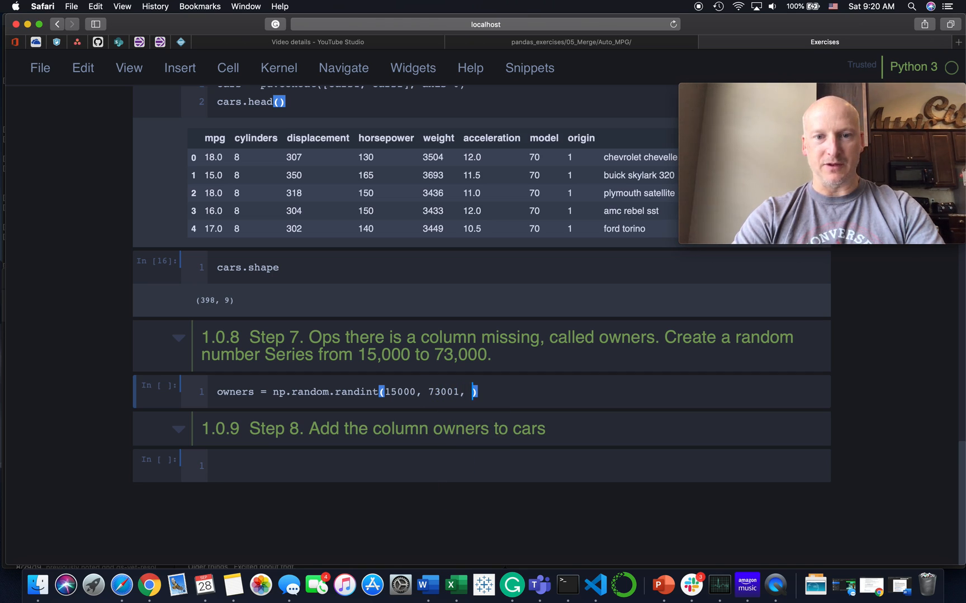
type("size")
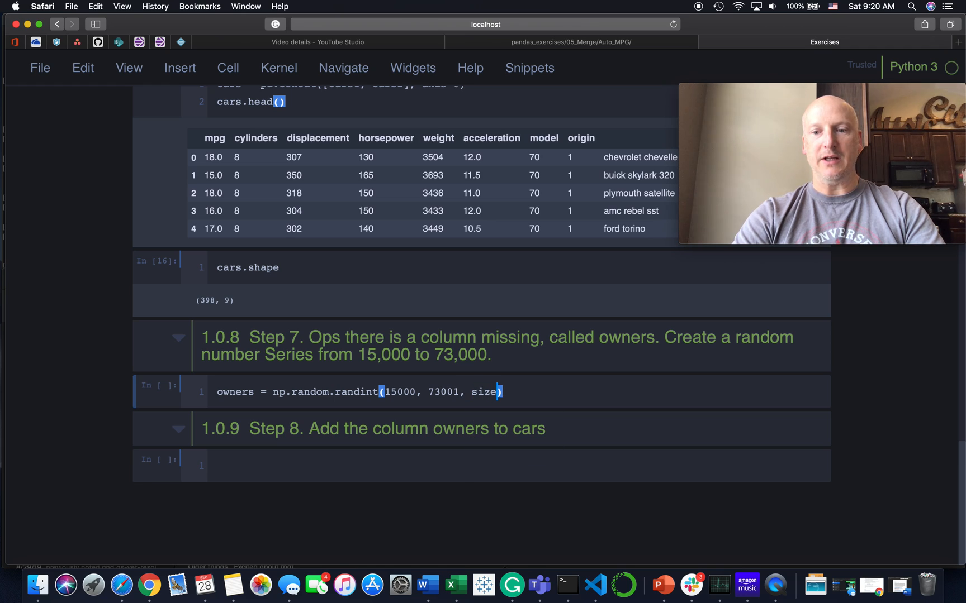
type("=398")
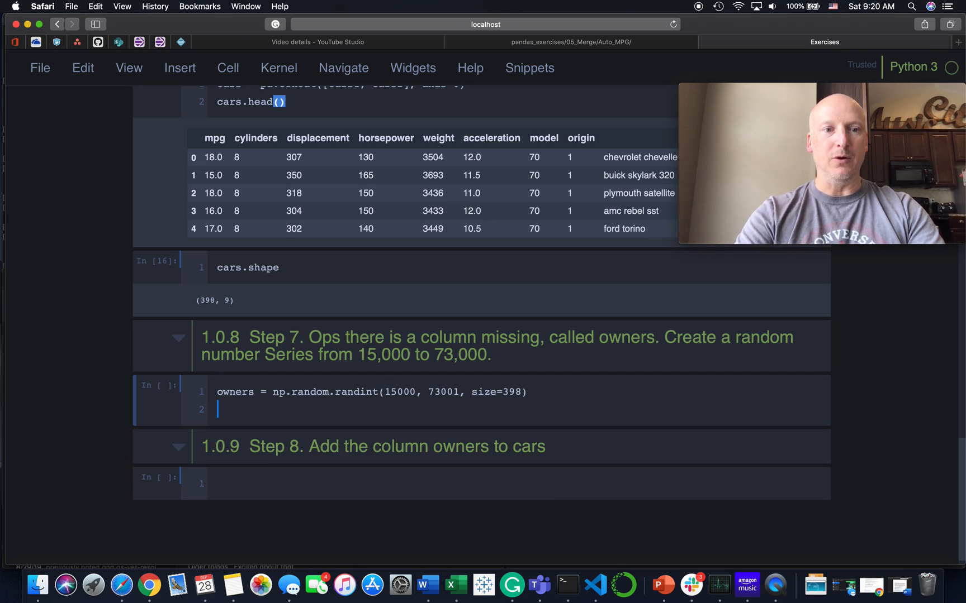
Add len(owners) and run the cell, confirming 398 values
type("len")
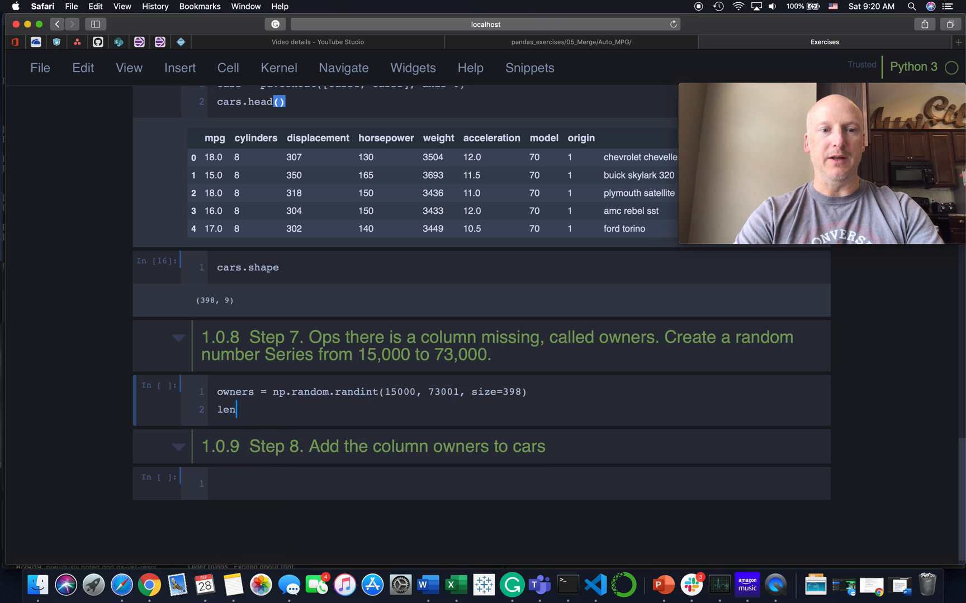
type("(ownder)")
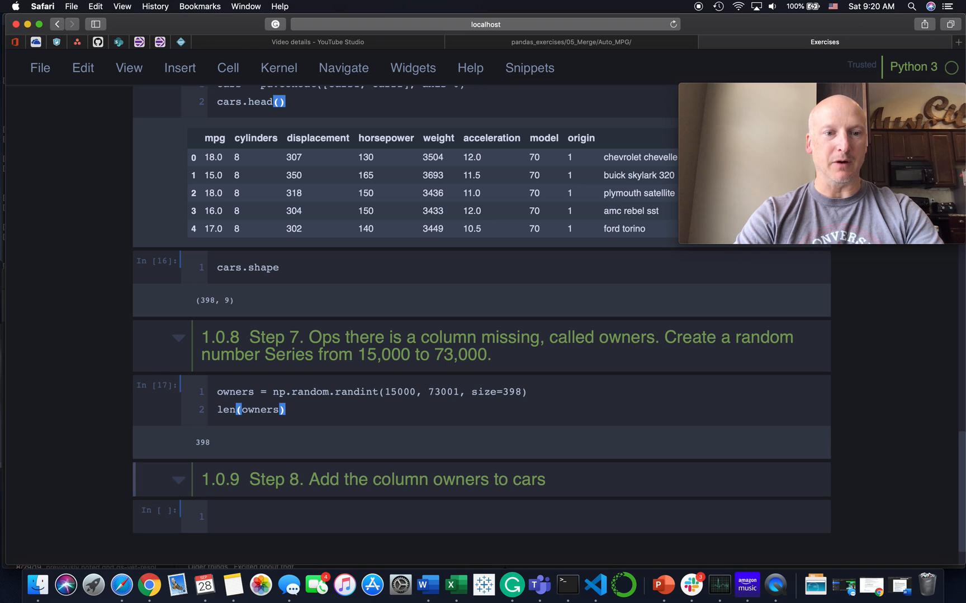
scroll("down", 3)
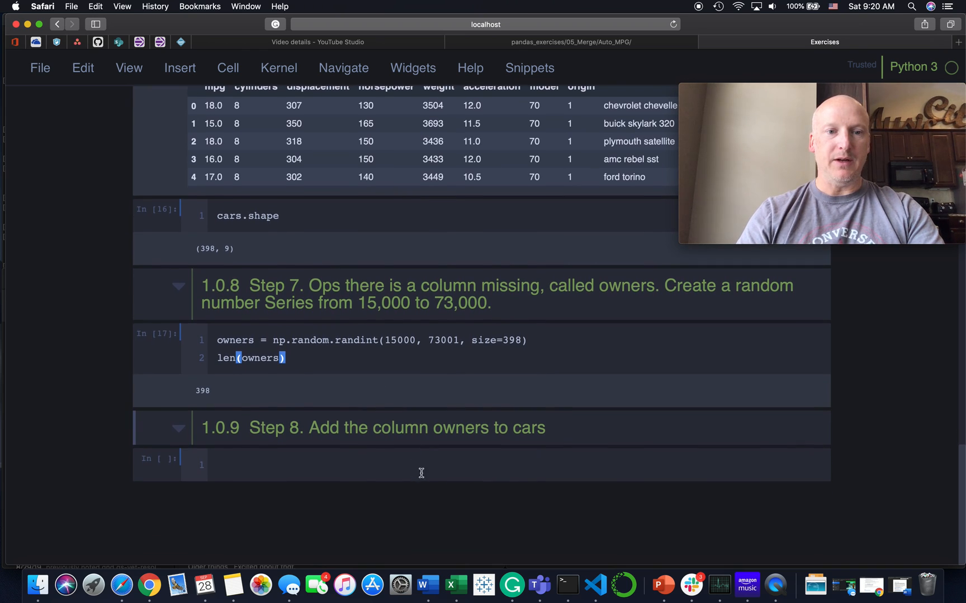
Write cars['owners'] = owners in the Step 8 cell to add the column
left_click(427, 466)
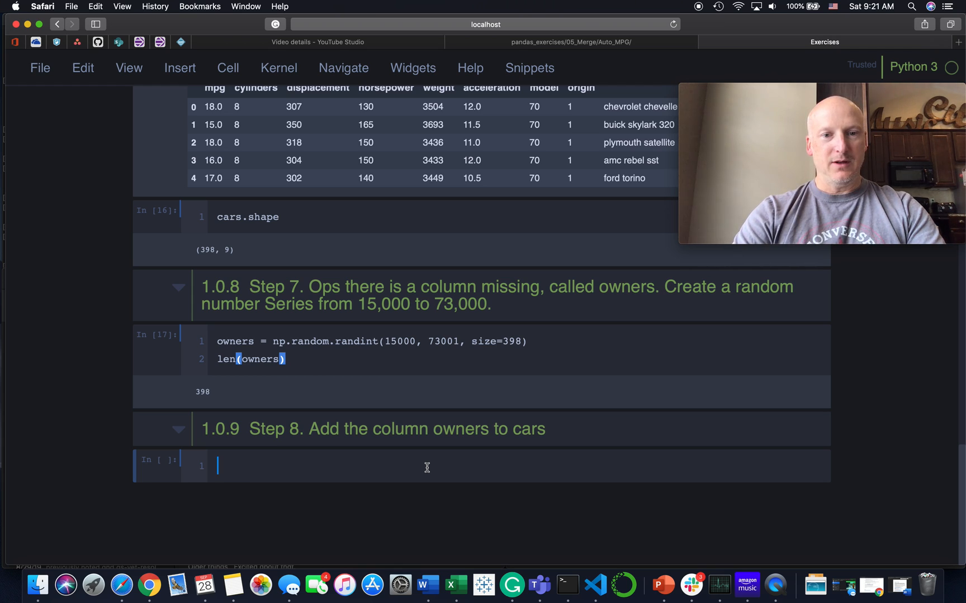
type("cars")
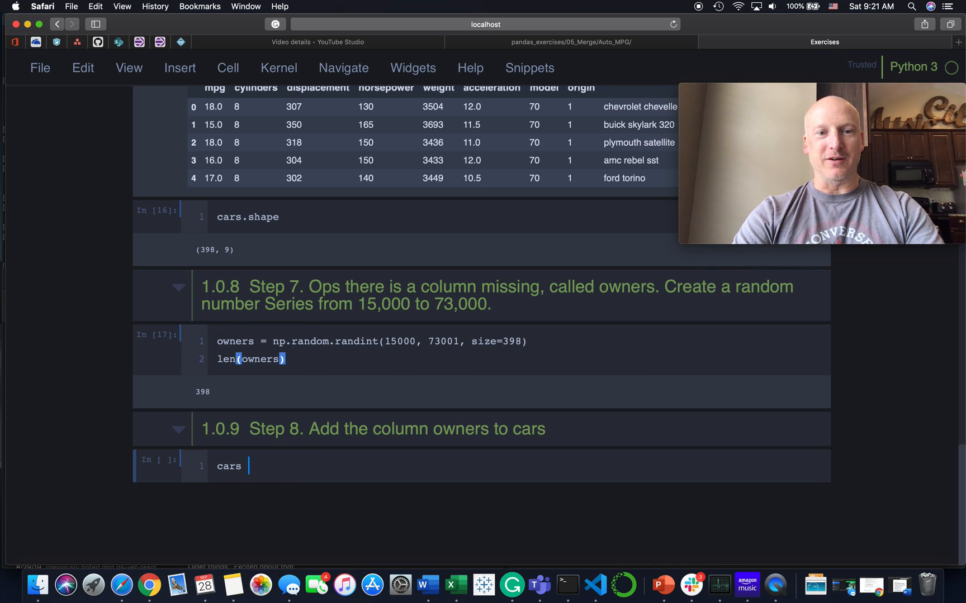
type("[]")
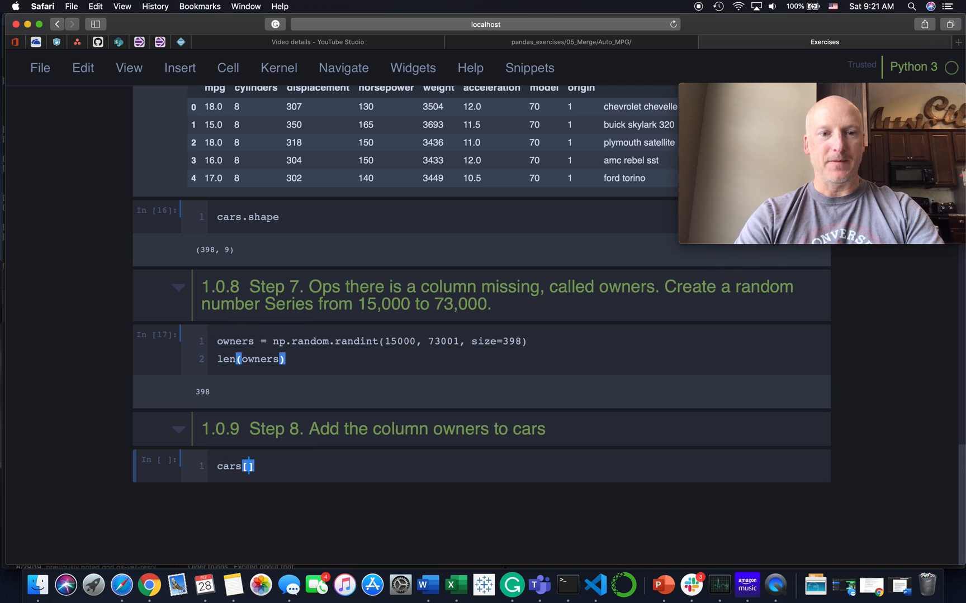
type("'ownder'")
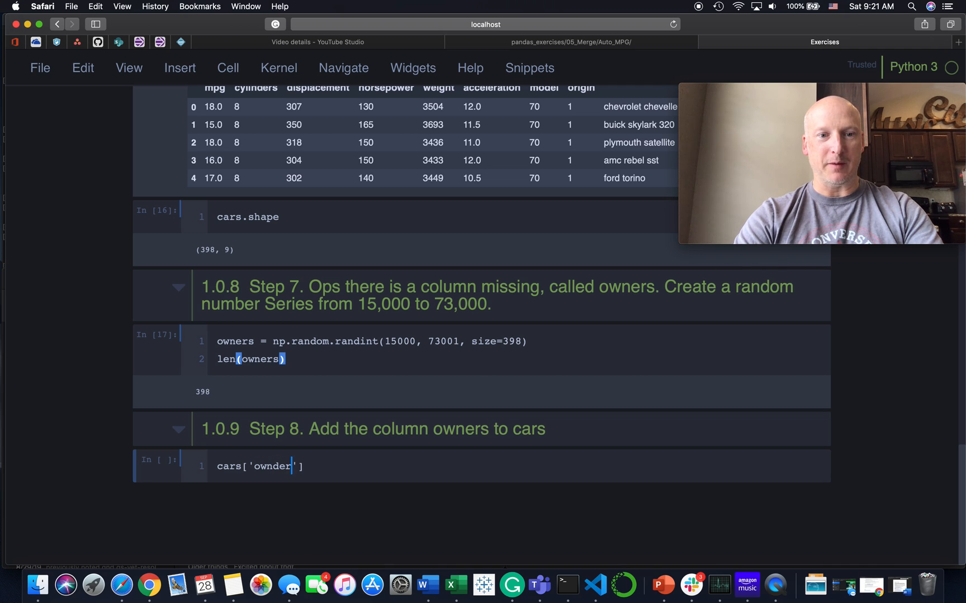
type("owners")
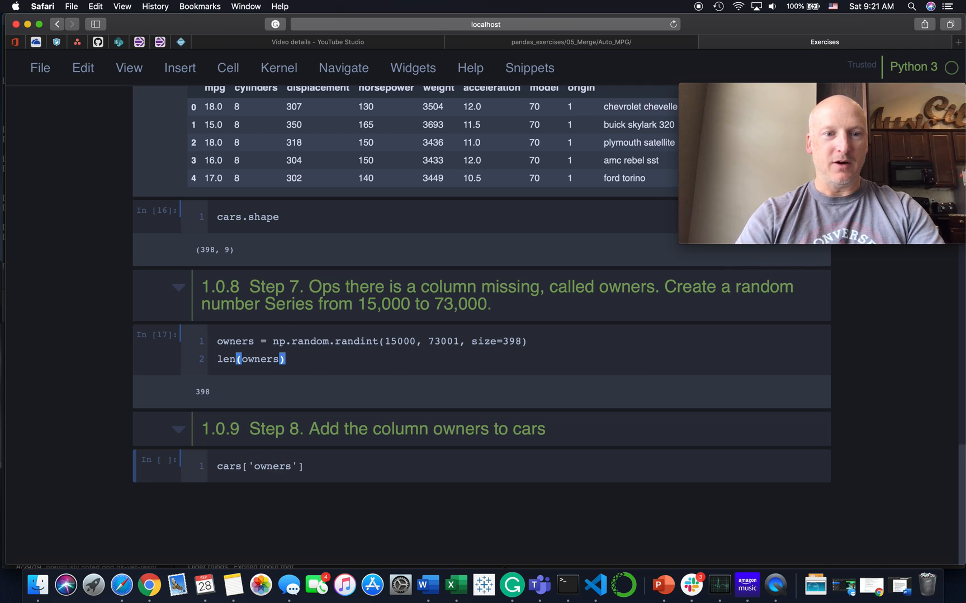
left_click(310, 466)
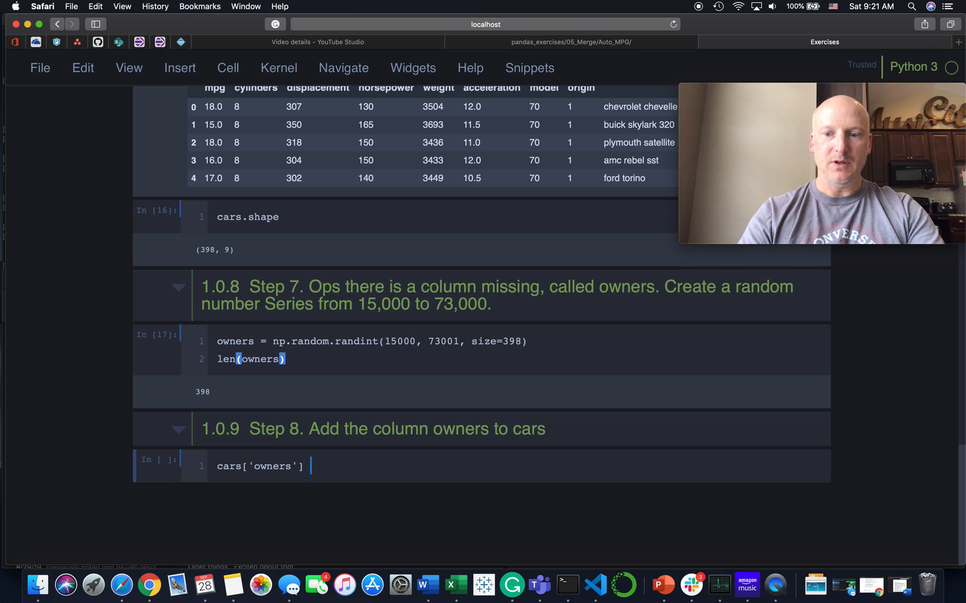
type("= owners")
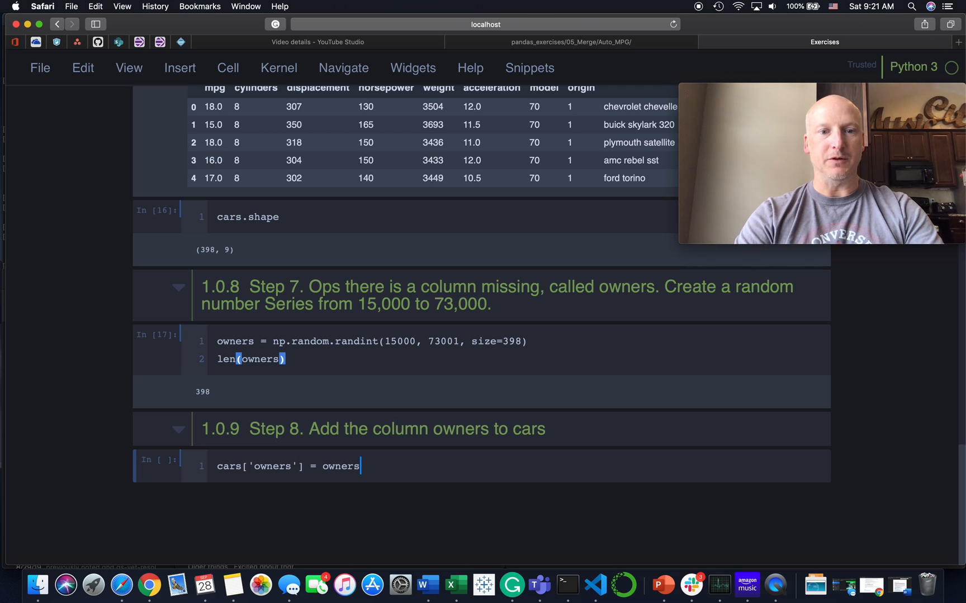
mouse_move(249, 341)
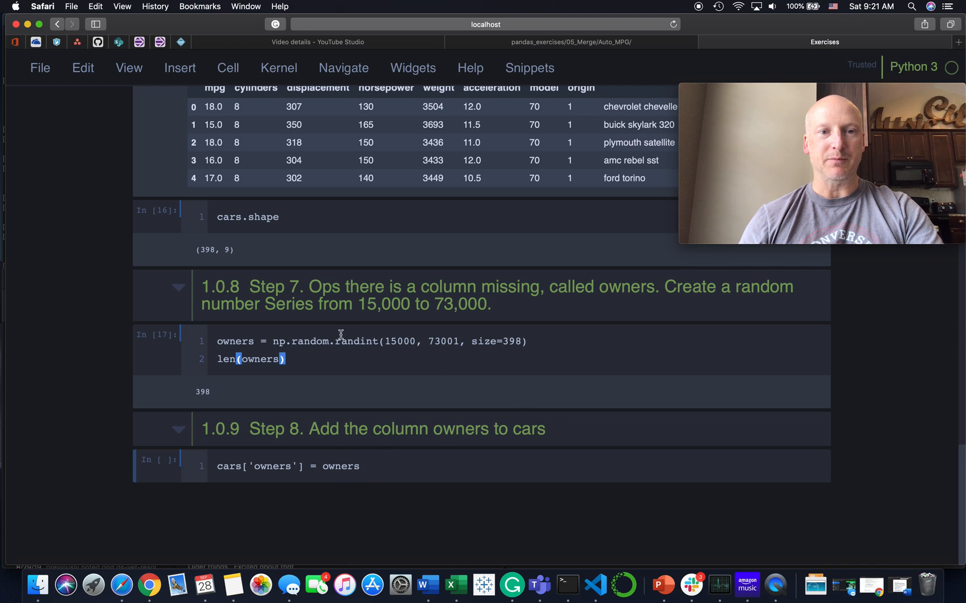
mouse_move(343, 338)
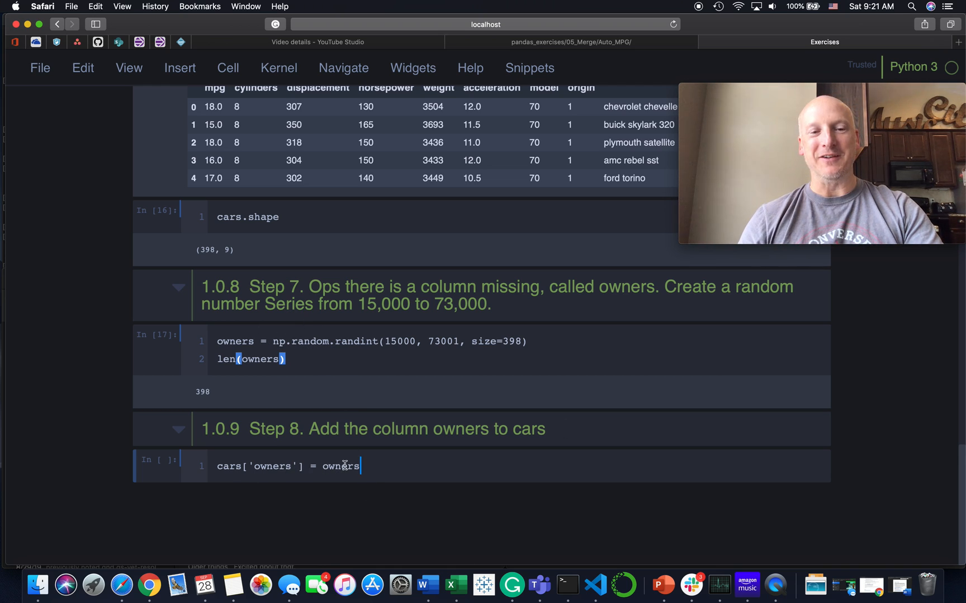
Add cars.head() and run it, showing the owners column in the first rows
type("cars.head(")
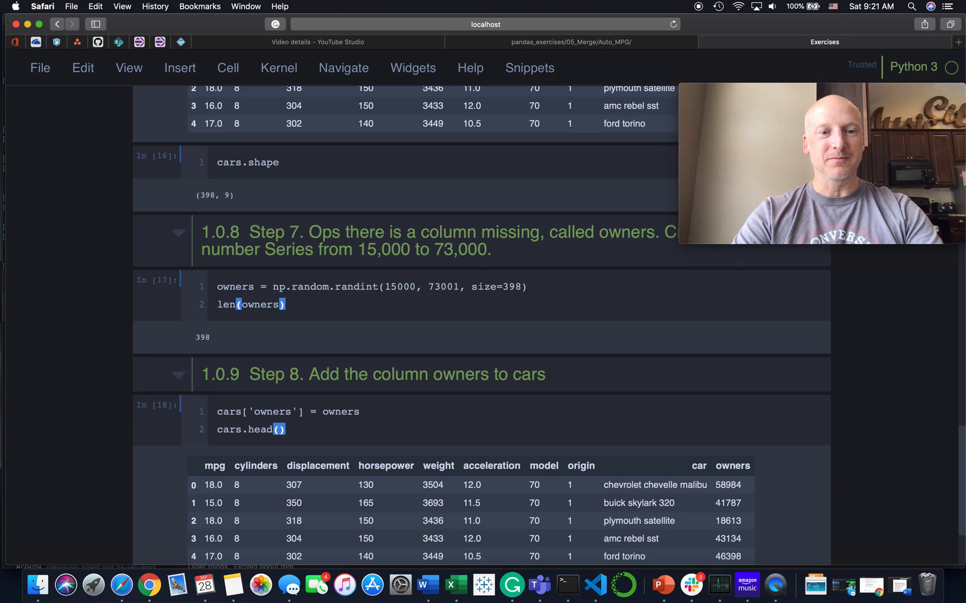
scroll("down", 3)
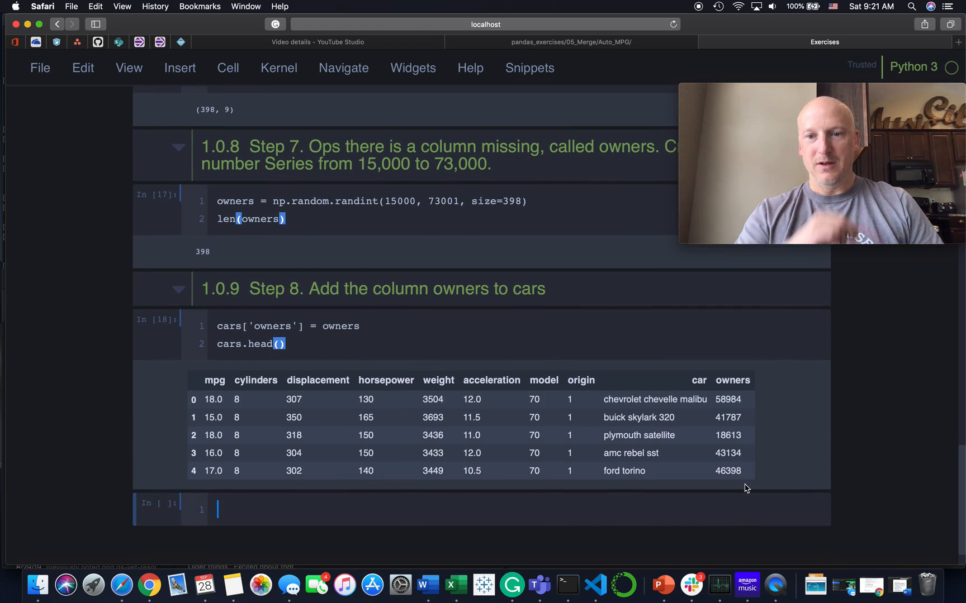
mouse_move(733, 471)
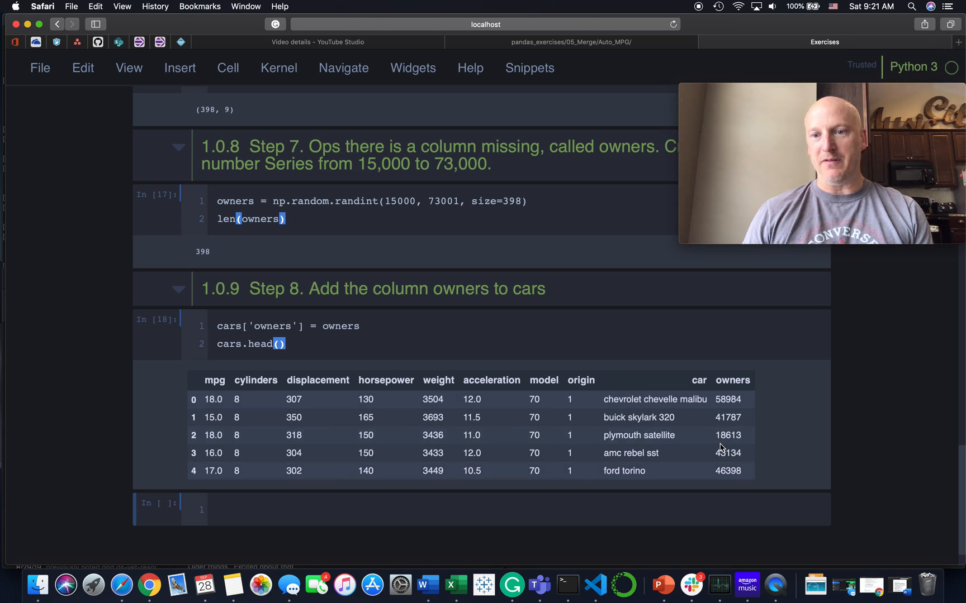
mouse_move(735, 409)
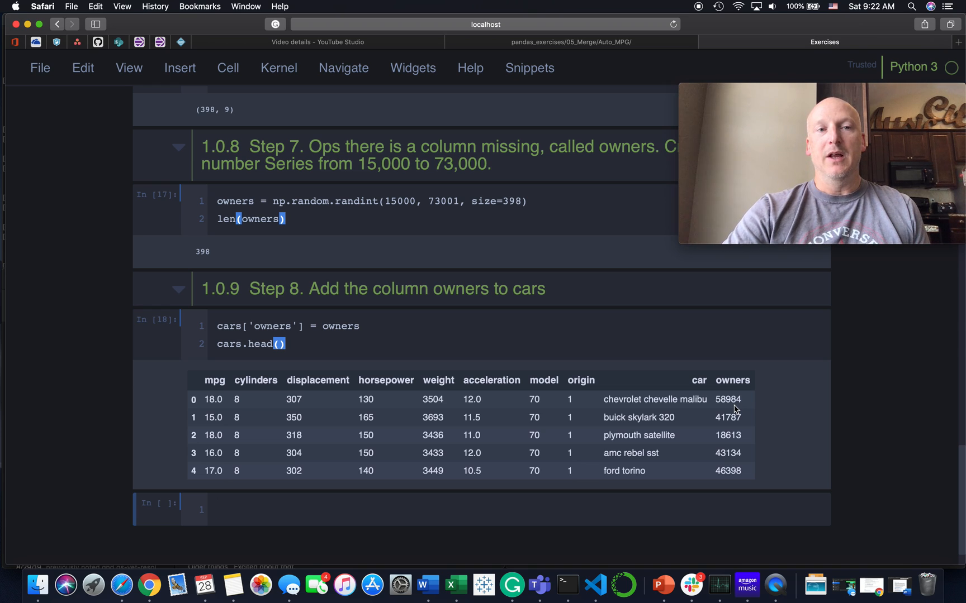
left_click(217, 510)
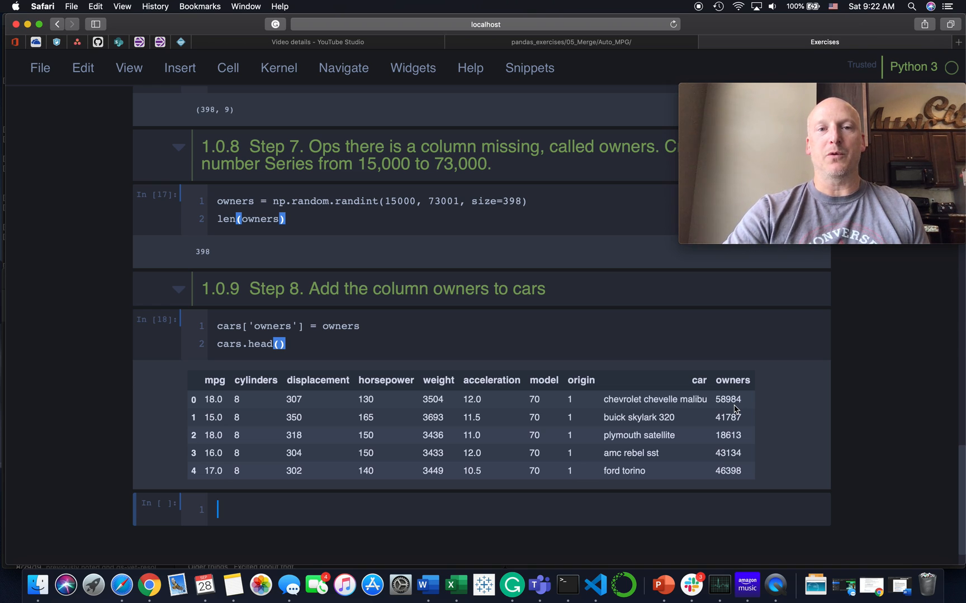